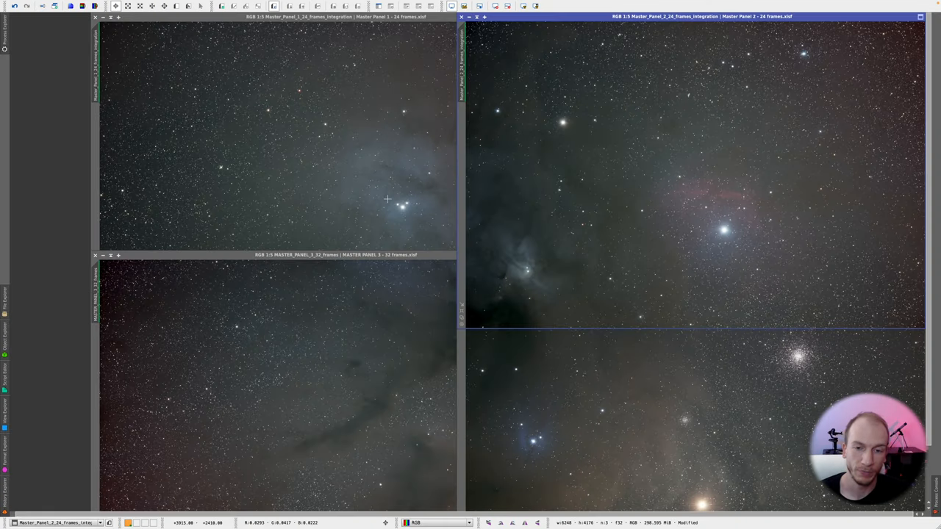
pyautogui.moveTo(371, 170)
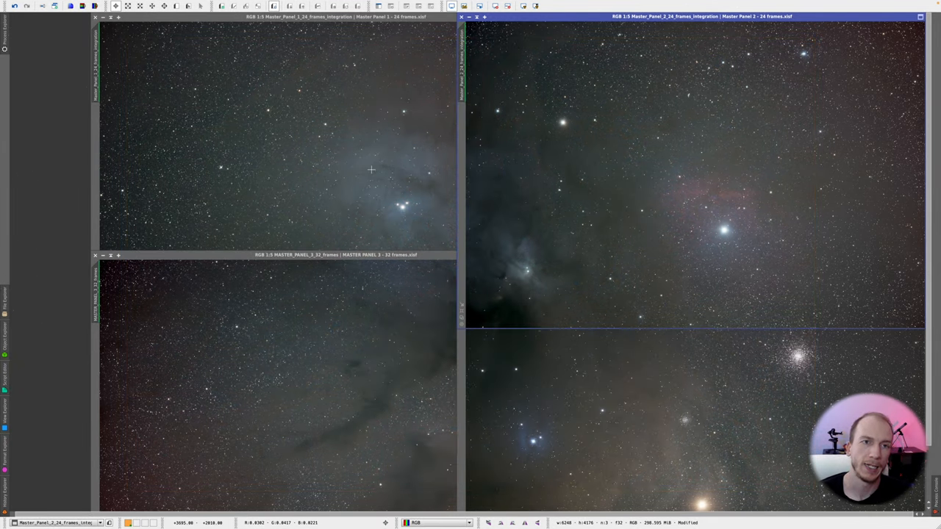
pyautogui.moveTo(524, 174)
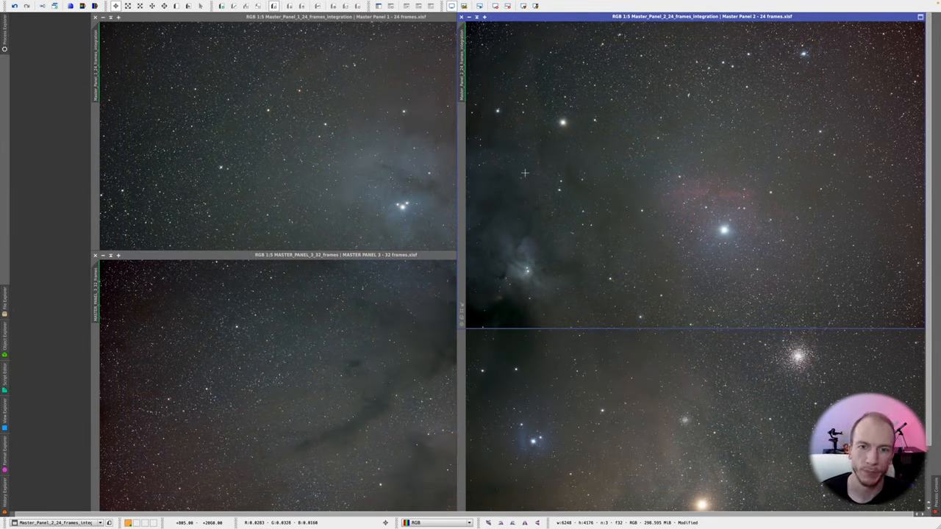
pyautogui.moveTo(517, 147)
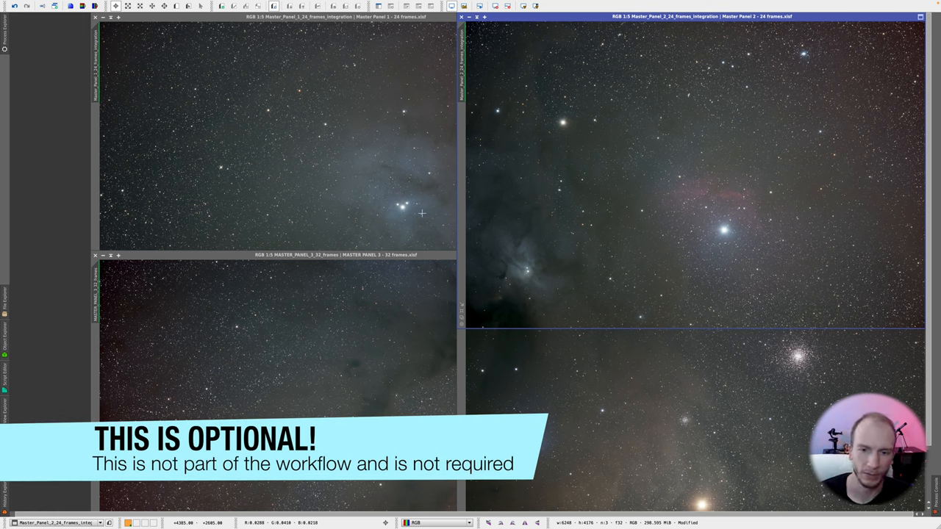
pyautogui.moveTo(465, 382)
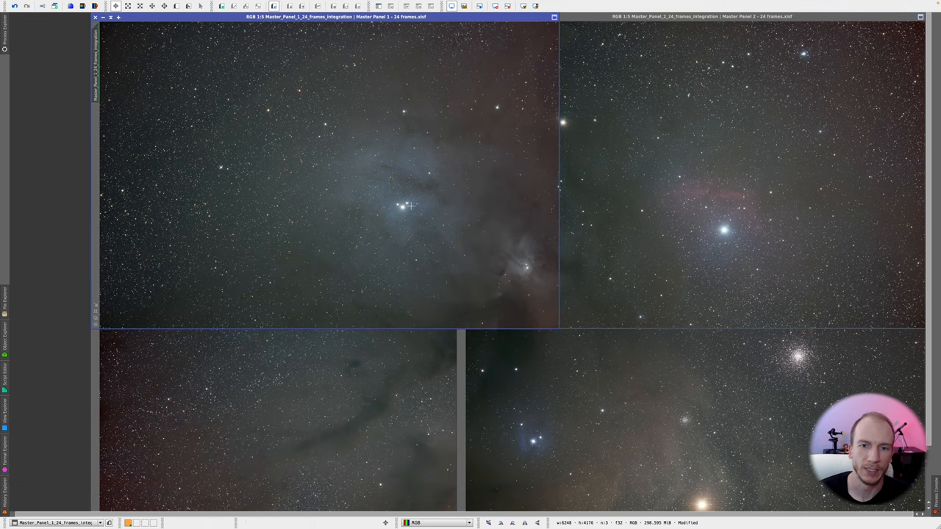
pyautogui.moveTo(523, 257)
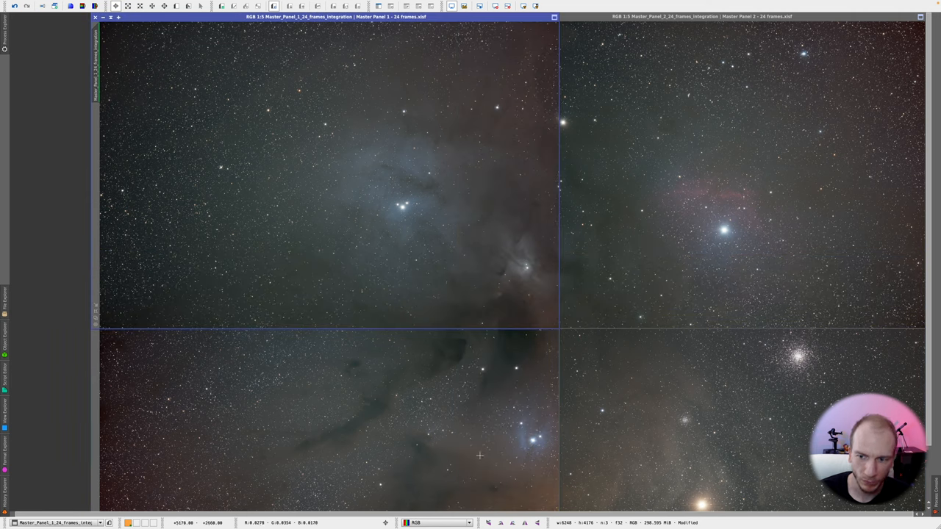
pyautogui.moveTo(480, 213)
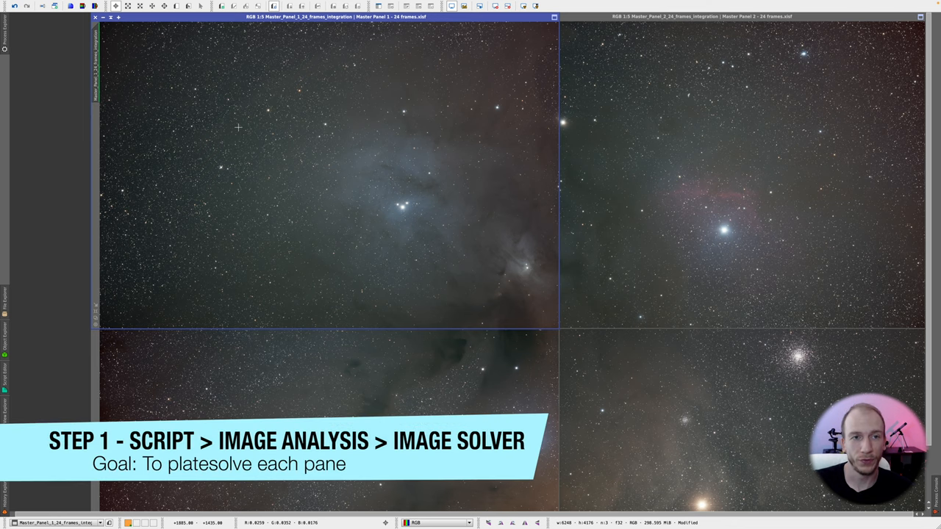
# Step: Launch the ImageSolver script from Script > Image Analysis
pyautogui.click(199, 5)
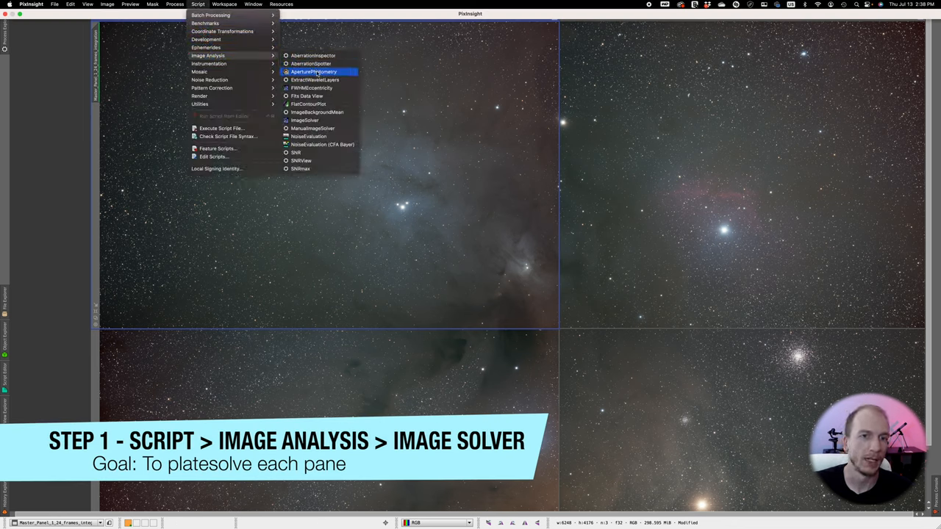
pyautogui.moveTo(306, 120)
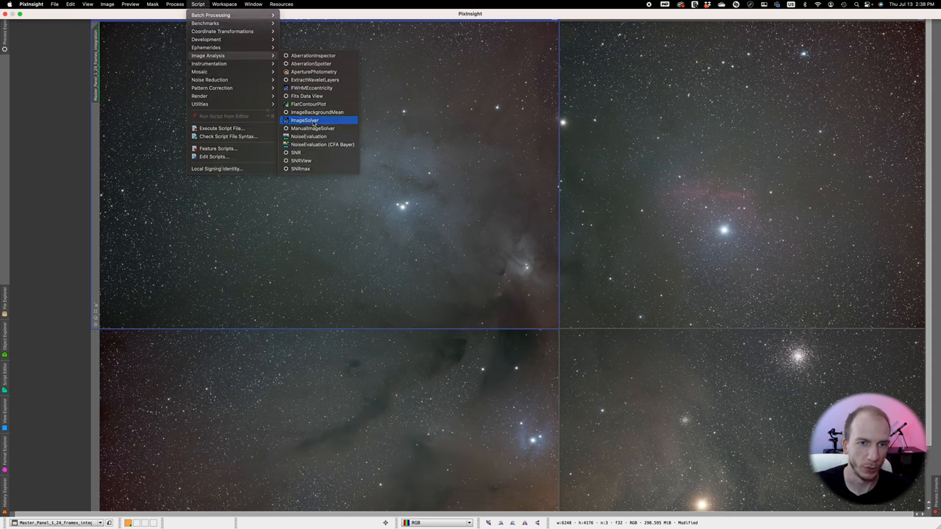
pyautogui.click(304, 121)
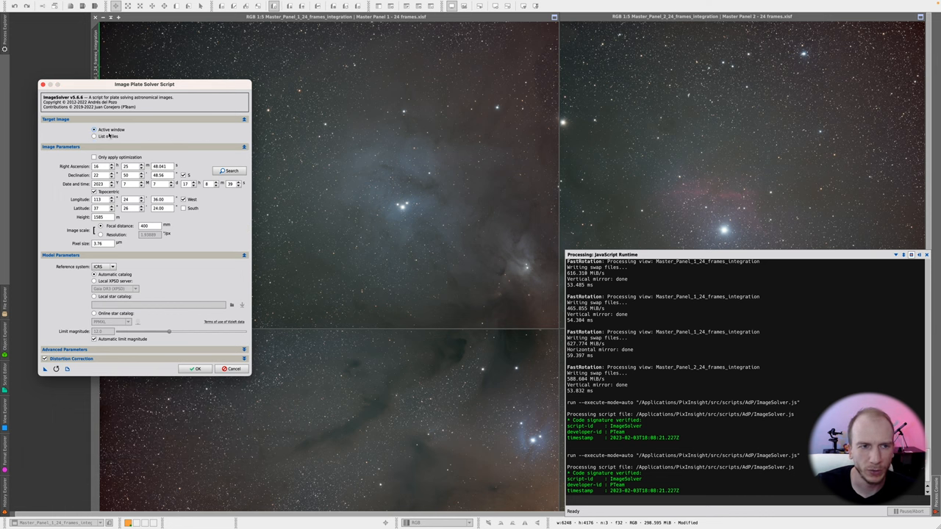
pyautogui.moveTo(109, 129)
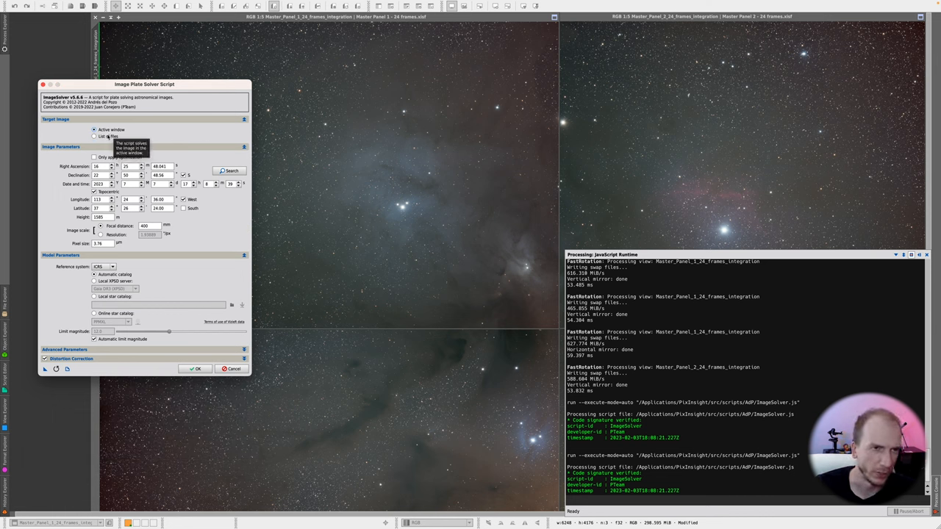
# Step: Switch the target to 'List of files' holding the four master panel files
pyautogui.click(94, 136)
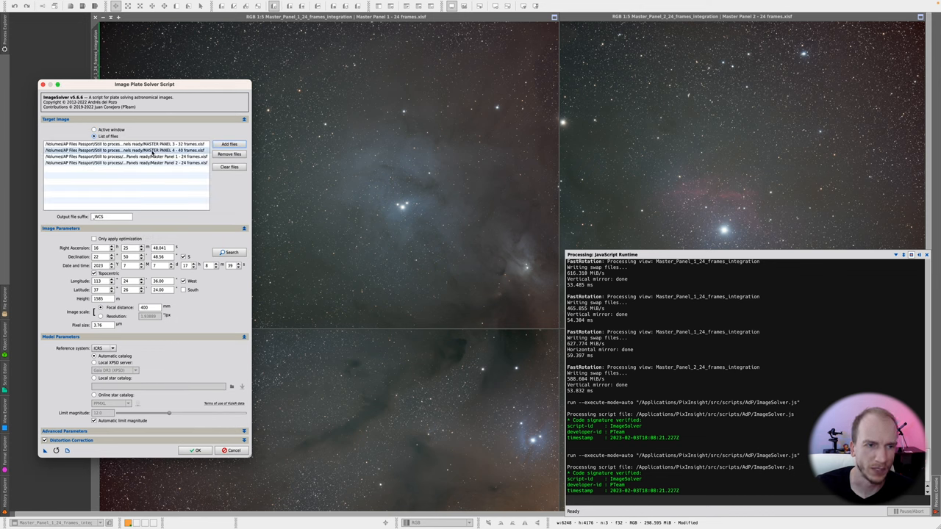
pyautogui.click(126, 156)
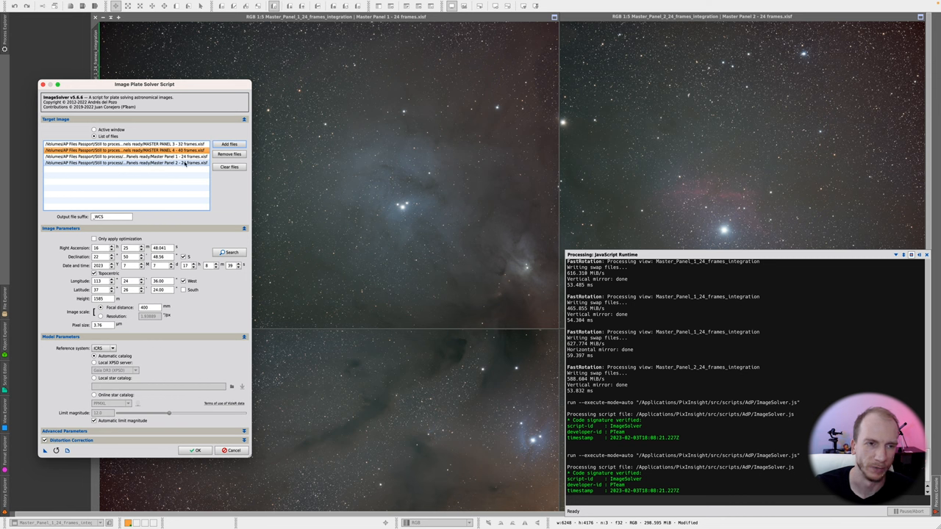
pyautogui.click(111, 216)
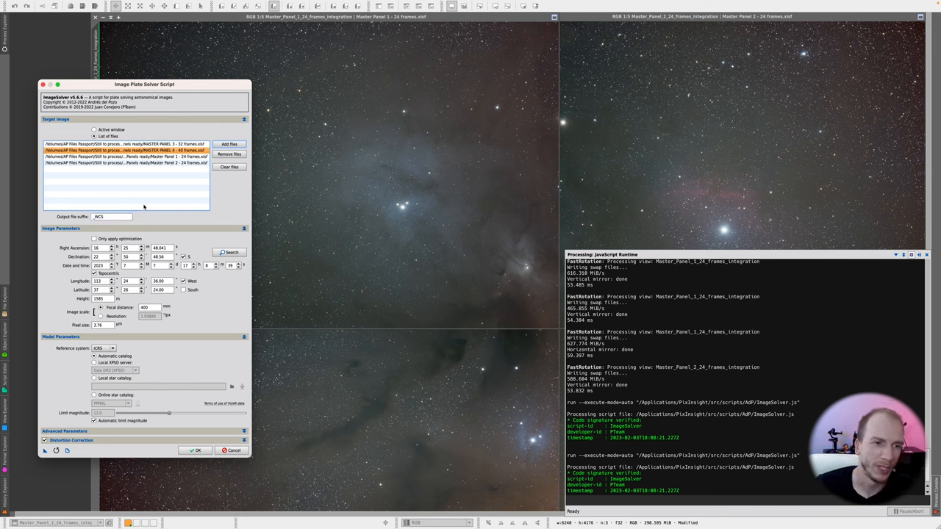
pyautogui.moveTo(133, 203)
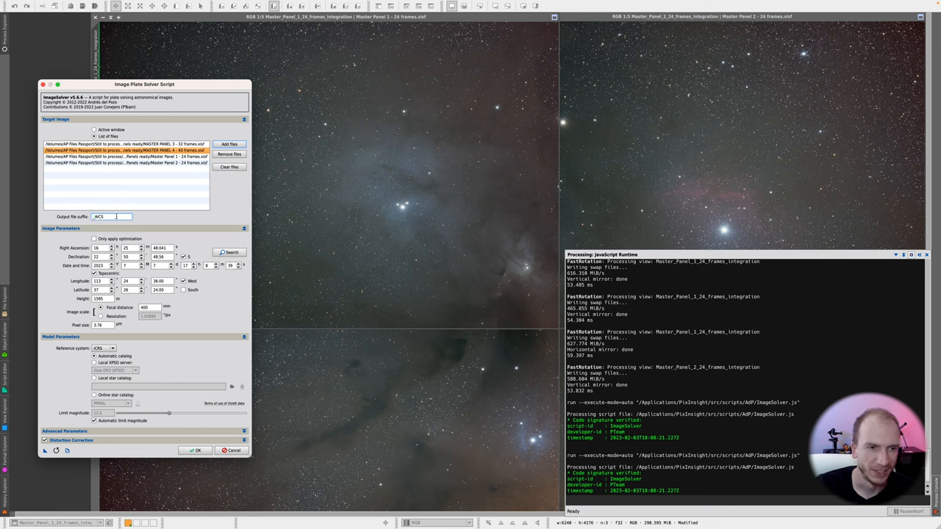
# Step: Select the fourth panel file entry in the ImageSolver file list
pyautogui.tripleClick(110, 216)
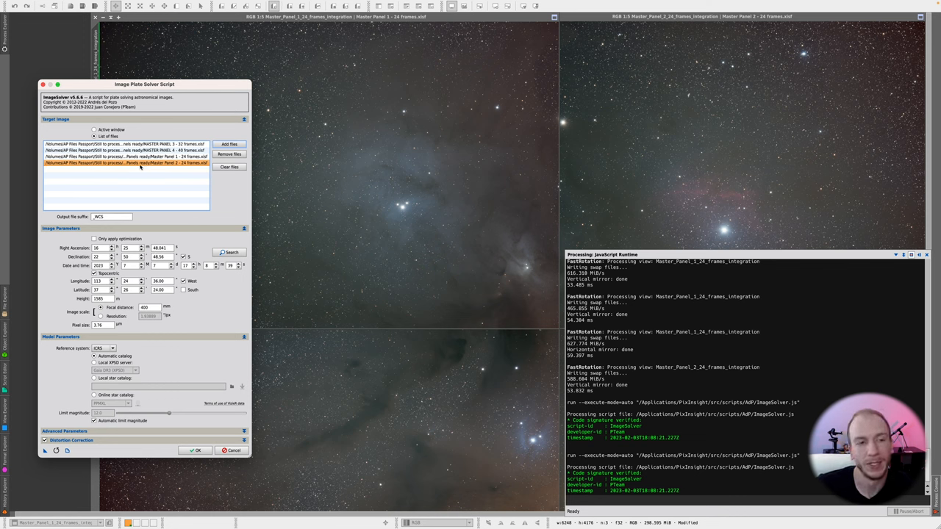
pyautogui.moveTo(70, 244)
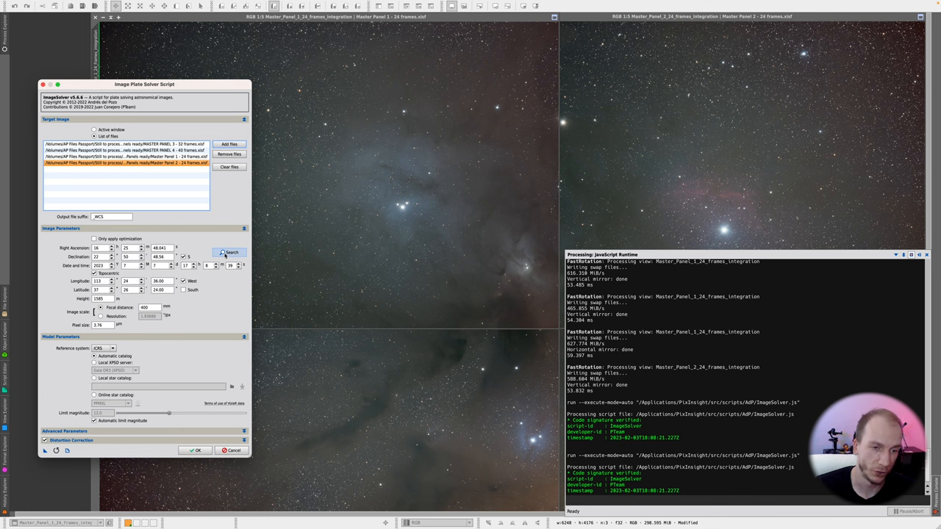
pyautogui.click(230, 253)
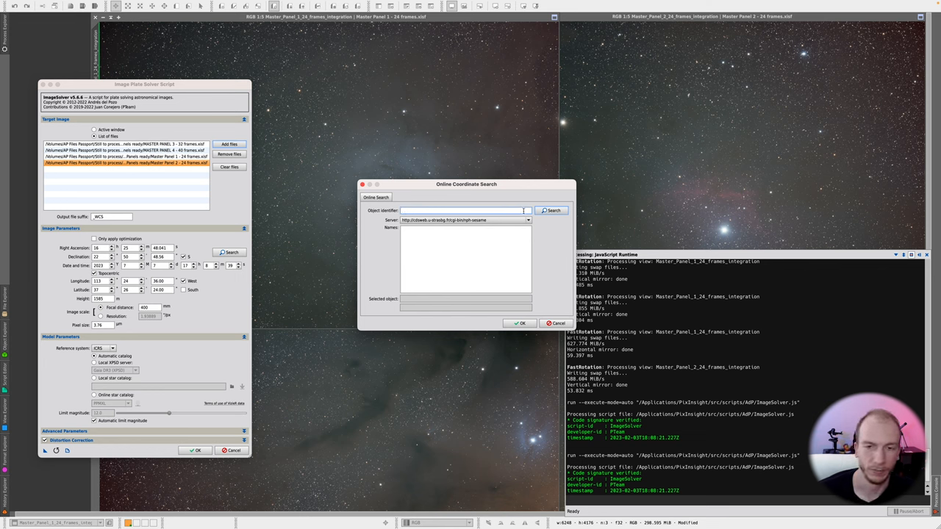
pyautogui.click(559, 323)
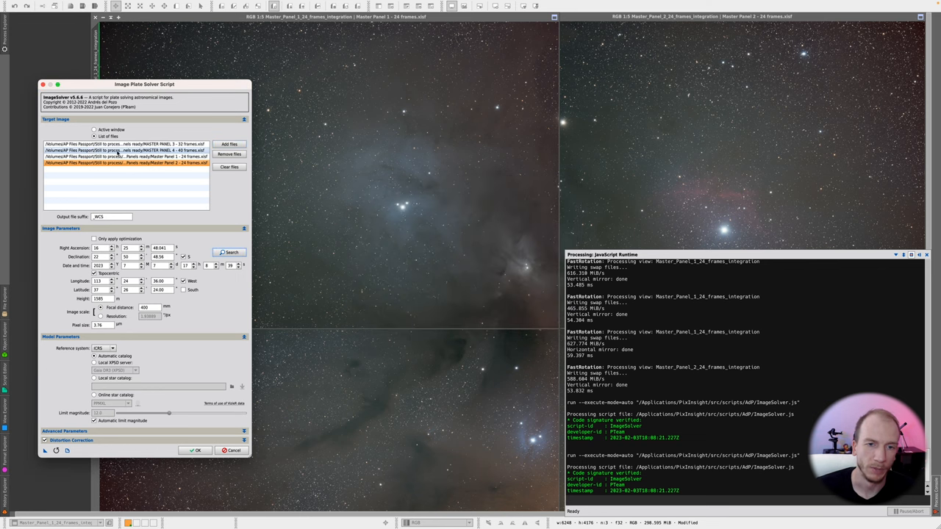
pyautogui.click(125, 150)
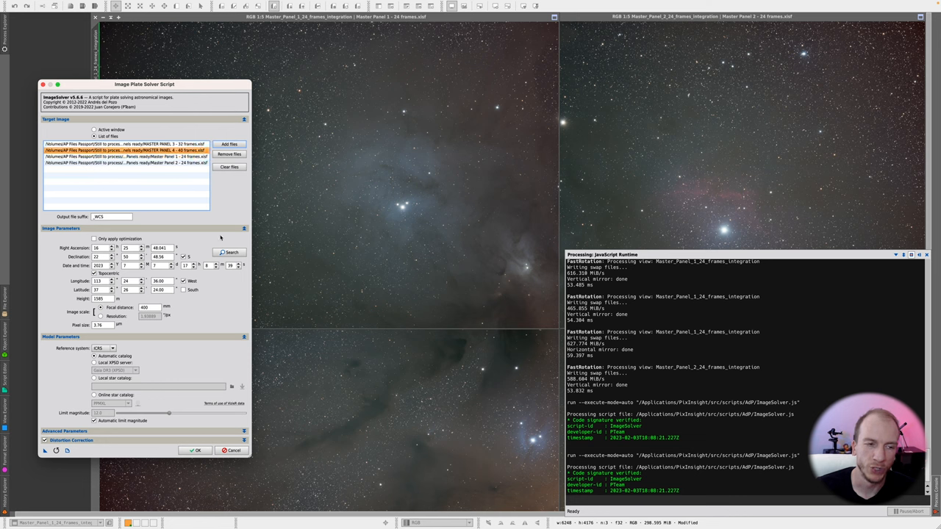
pyautogui.click(124, 144)
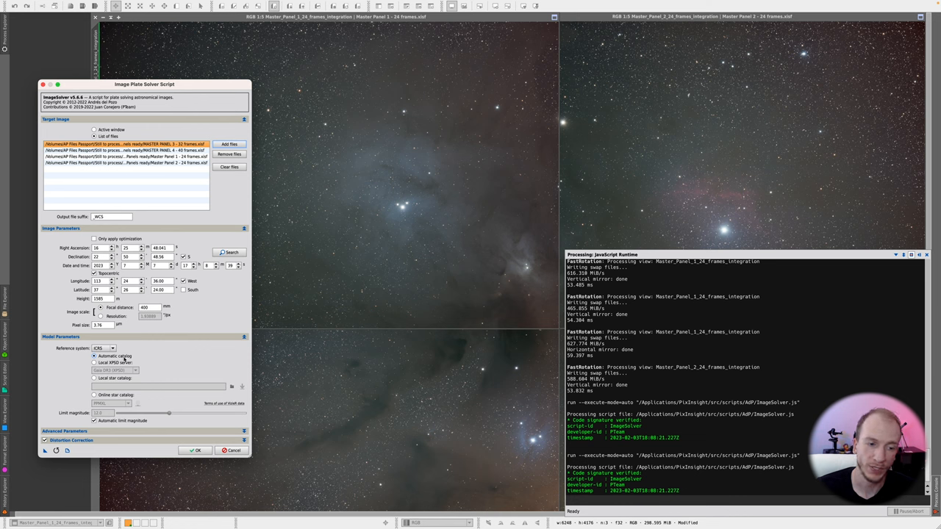
# Step: Keep the current reference catalog, review Advanced Parameters and close ImageSolver
pyautogui.click(106, 347)
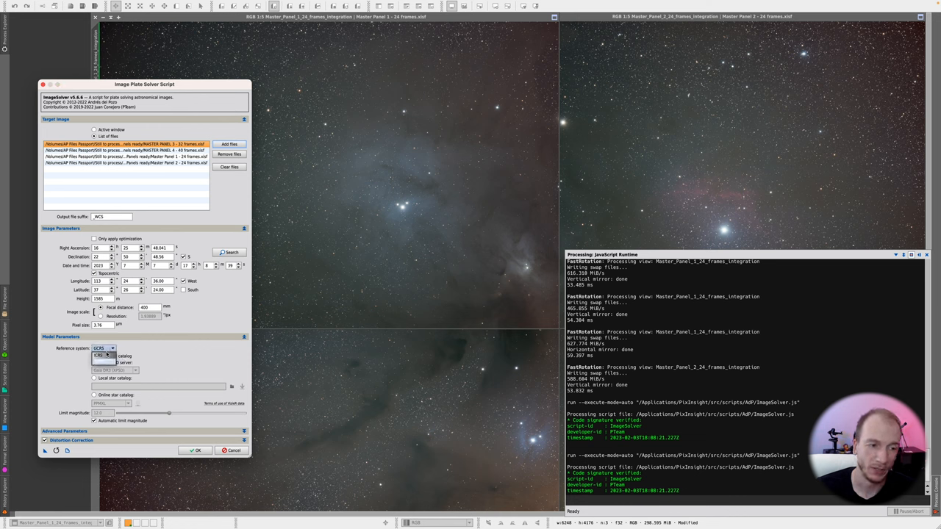
pyautogui.click(103, 347)
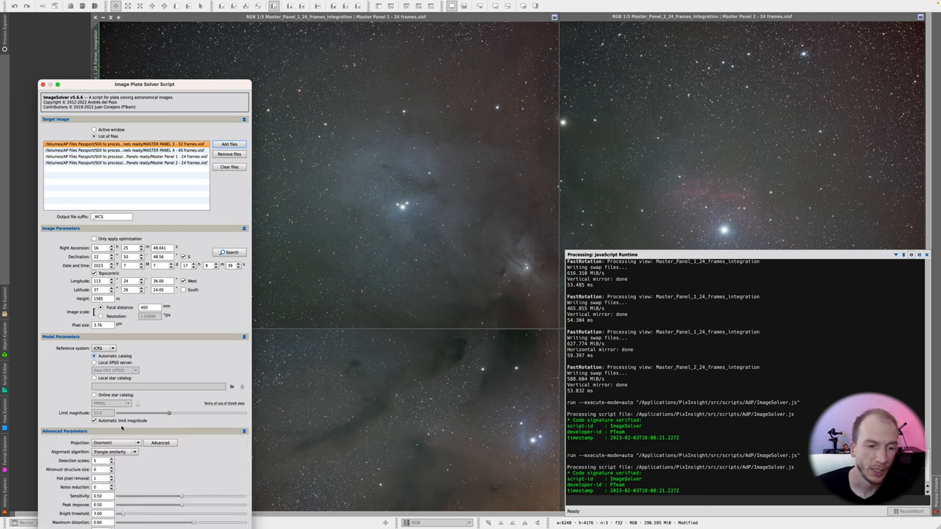
pyautogui.click(115, 443)
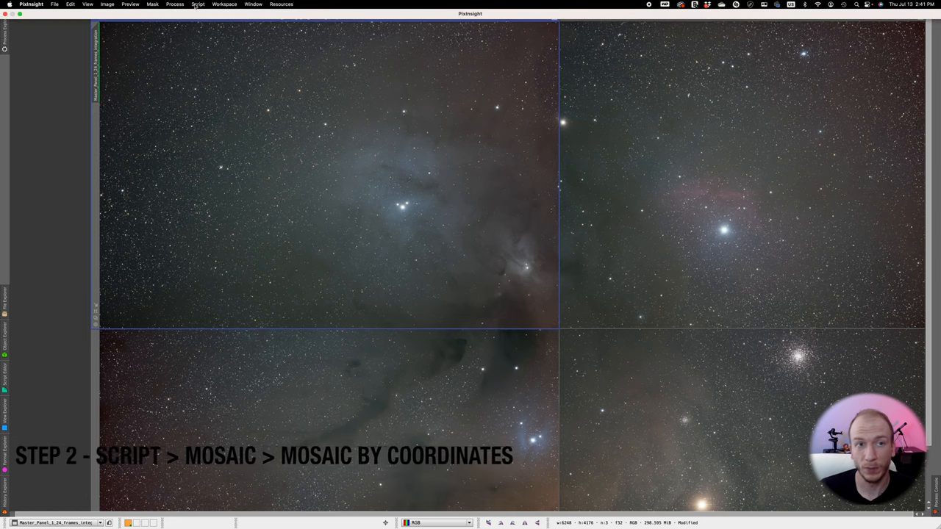
# Step: Launch MosaicByCoordinates from Script > Mosaic and move its window off the image
pyautogui.click(197, 5)
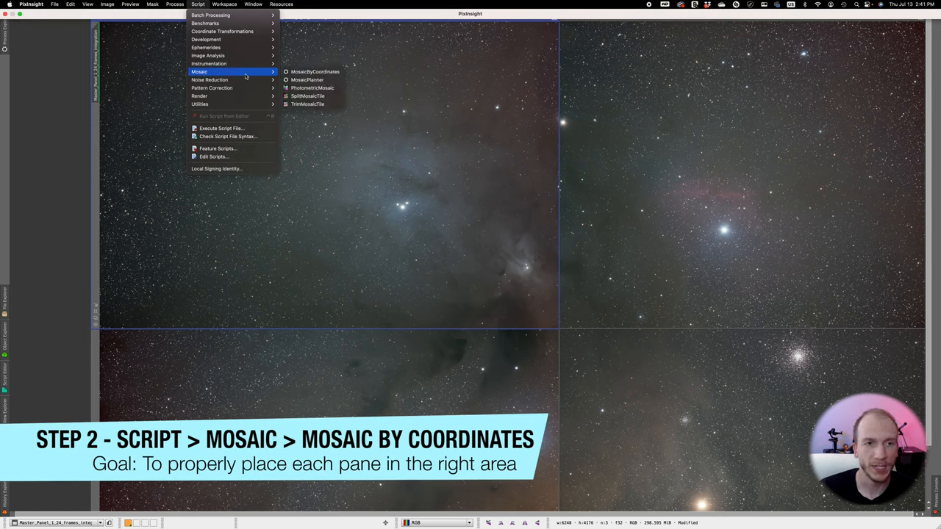
pyautogui.moveTo(315, 70)
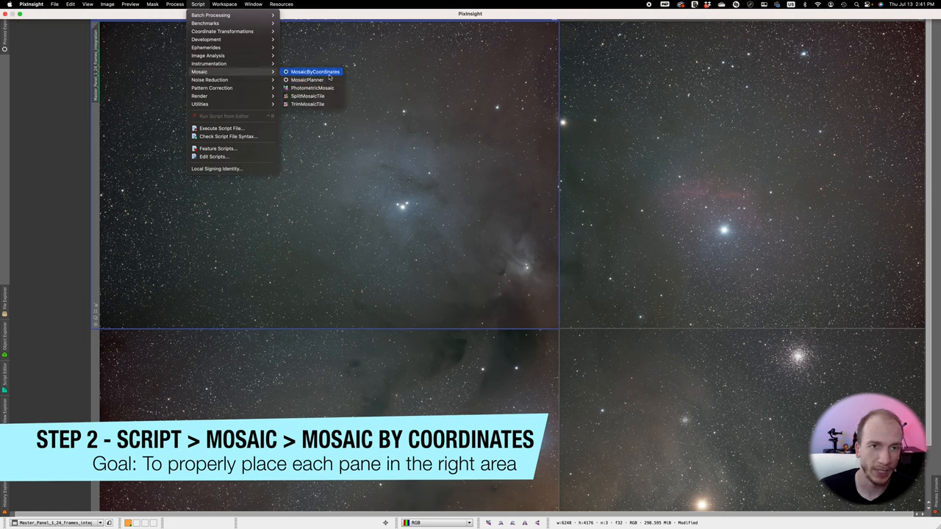
pyautogui.click(314, 71)
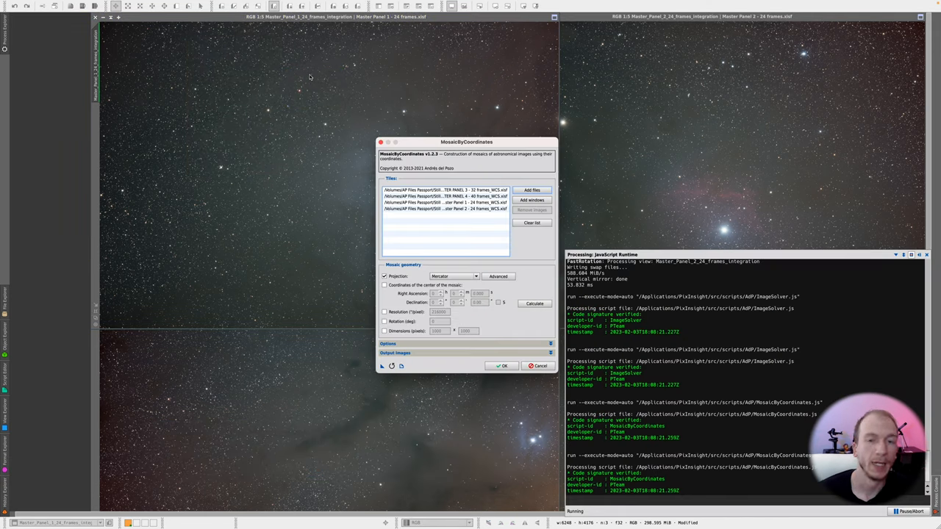
pyautogui.moveTo(467, 141); pyautogui.dragTo(144, 156)
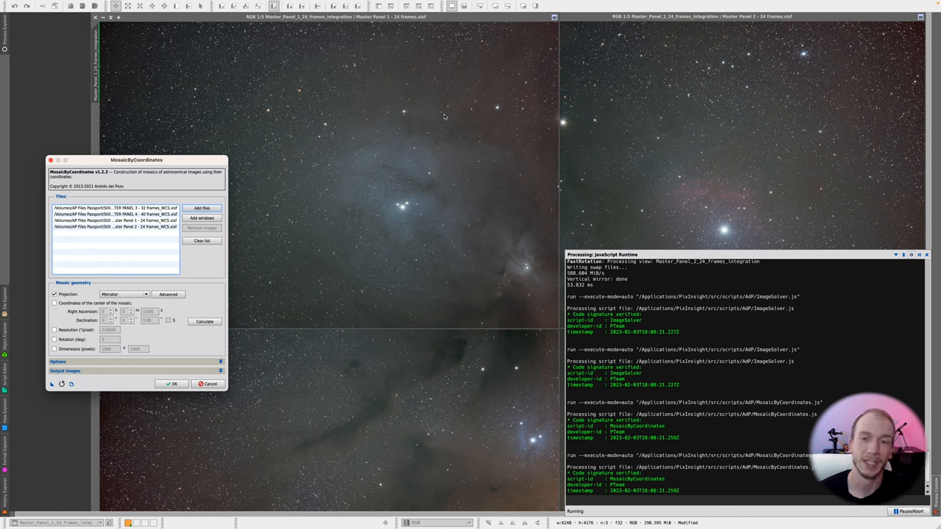
pyautogui.moveTo(459, 258)
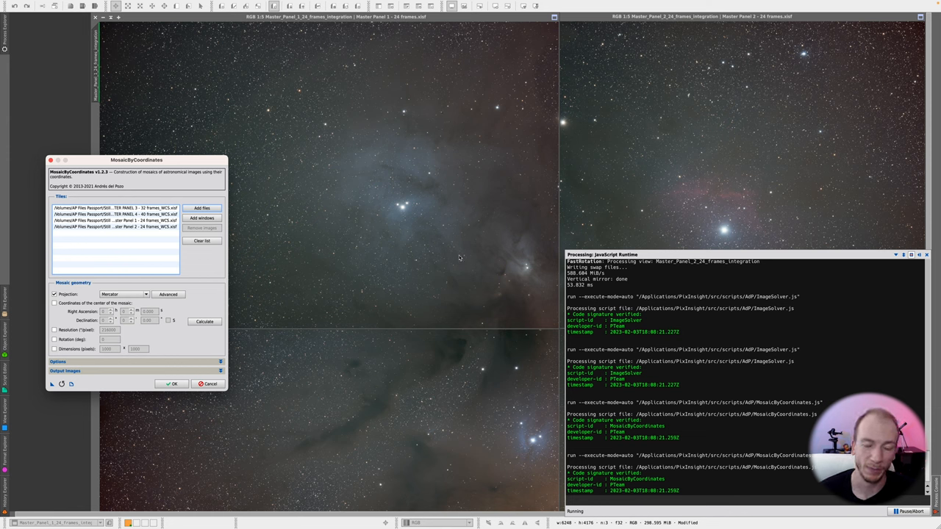
pyautogui.moveTo(597, 182)
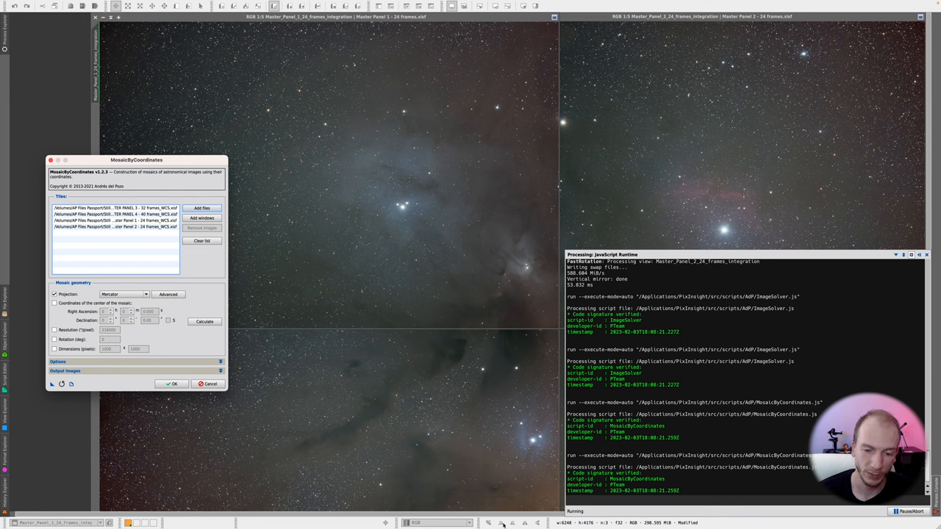
pyautogui.moveTo(473, 256)
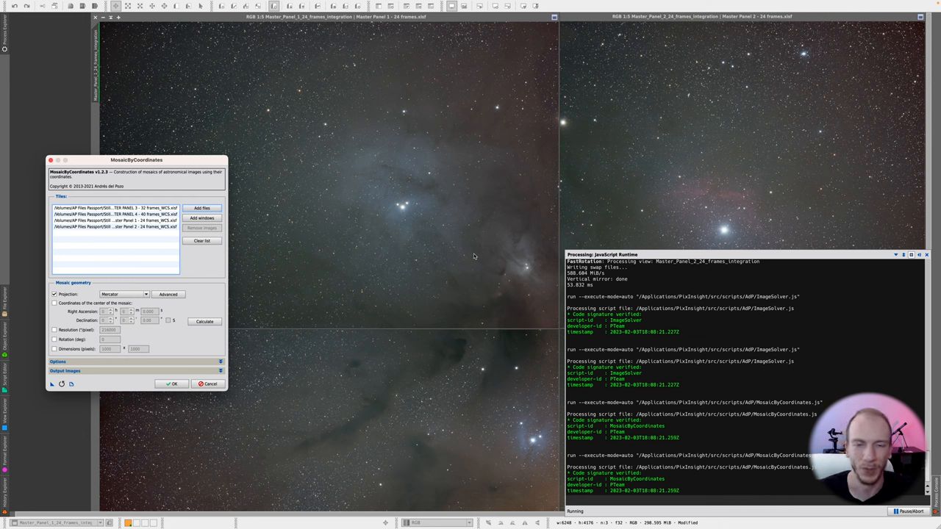
pyautogui.moveTo(356, 154)
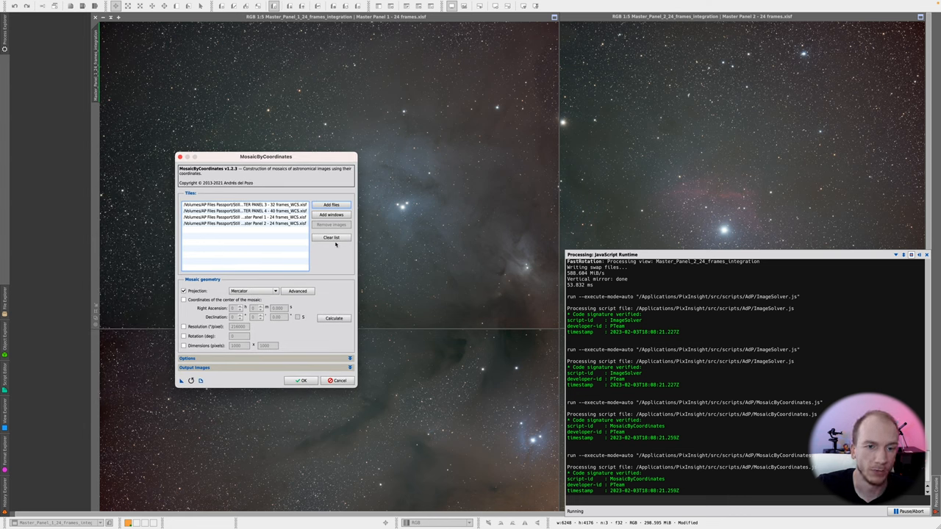
# Step: Clear the file list and add the four _WCS panel files from the Panels ready folder
pyautogui.click(333, 238)
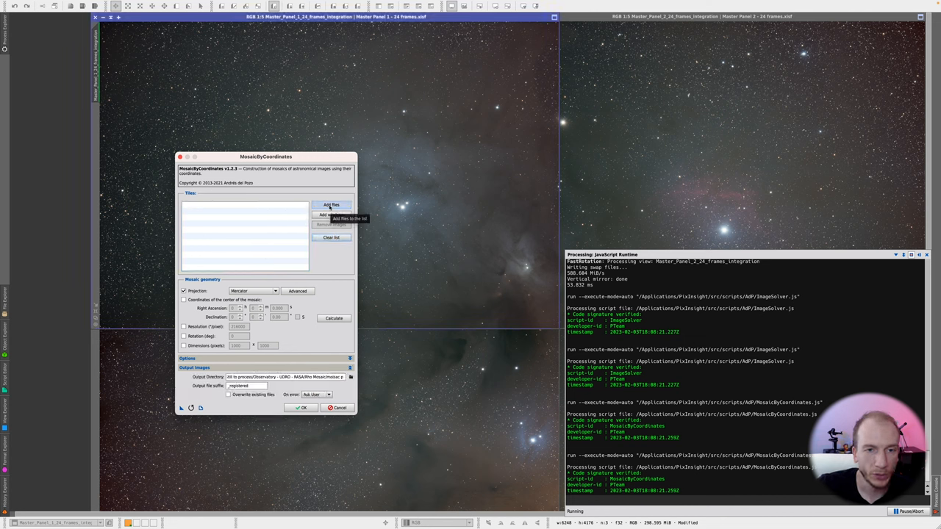
pyautogui.click(333, 204)
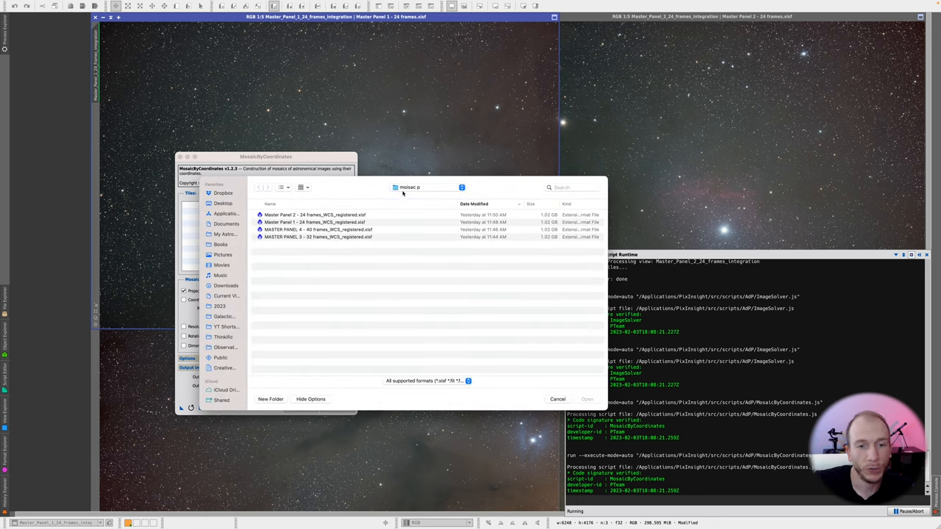
pyautogui.click(258, 188)
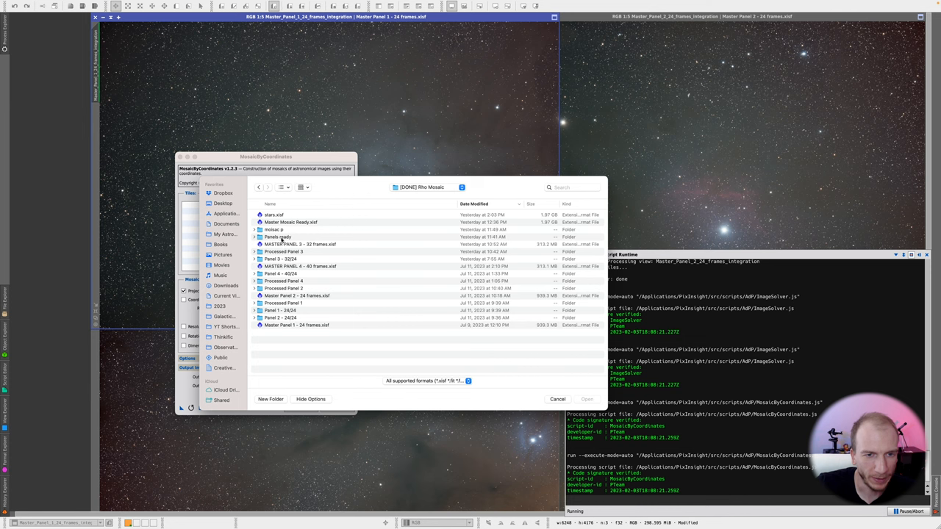
pyautogui.doubleClick(276, 237)
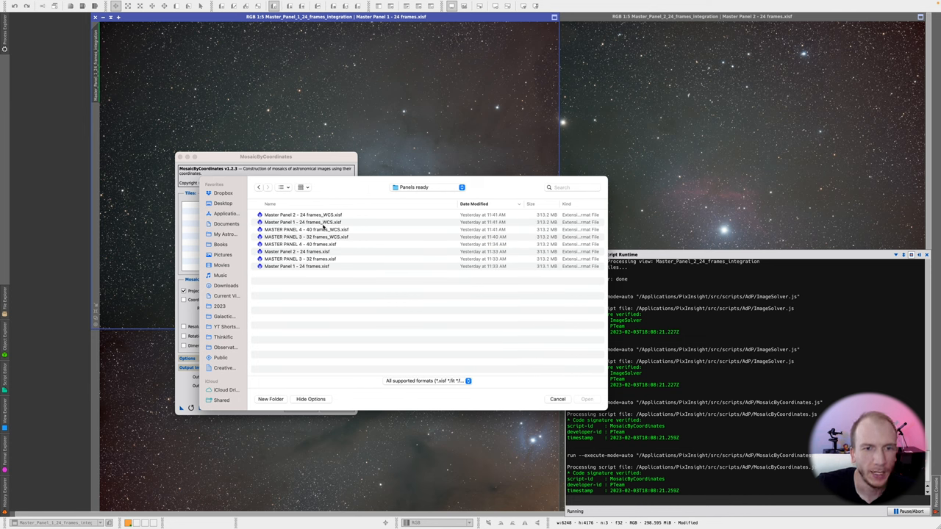
pyautogui.click(306, 237)
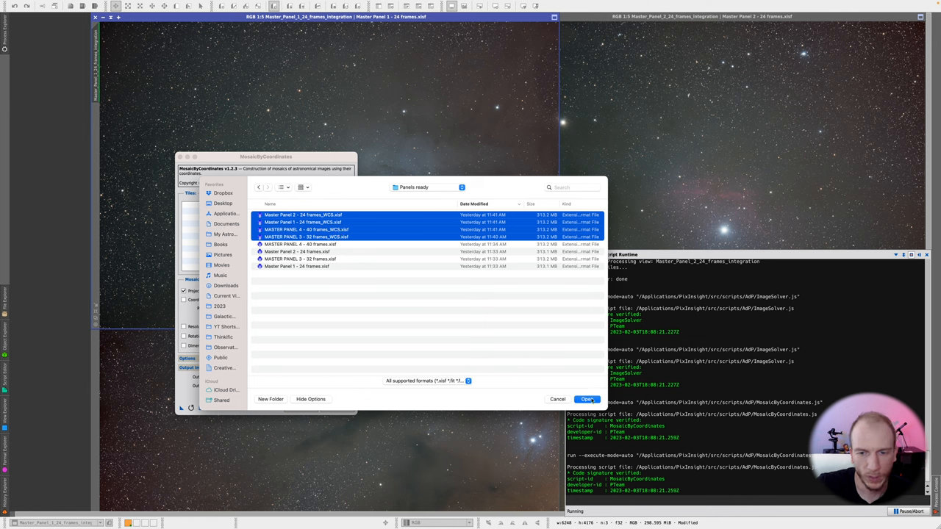
pyautogui.click(585, 398)
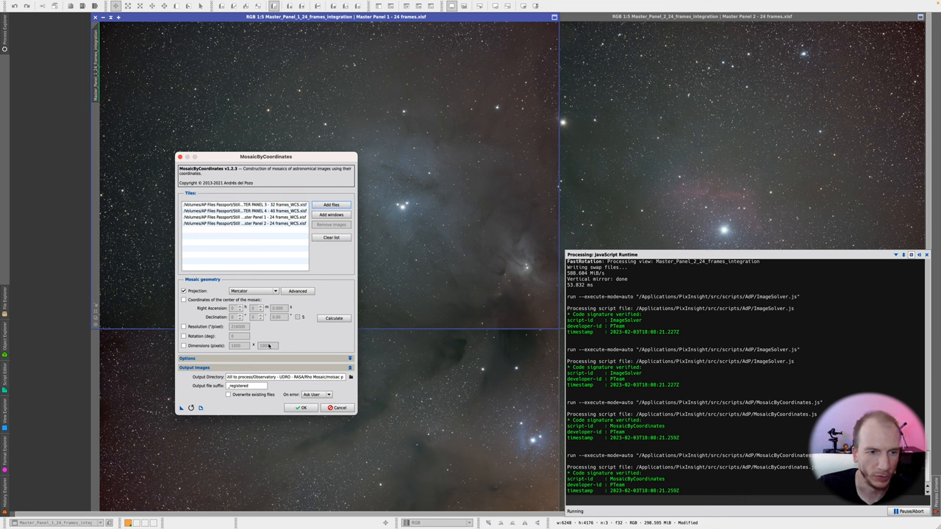
# Step: Keep the Mercator projection and run MosaicByCoordinates on the four panels
pyautogui.click(253, 291)
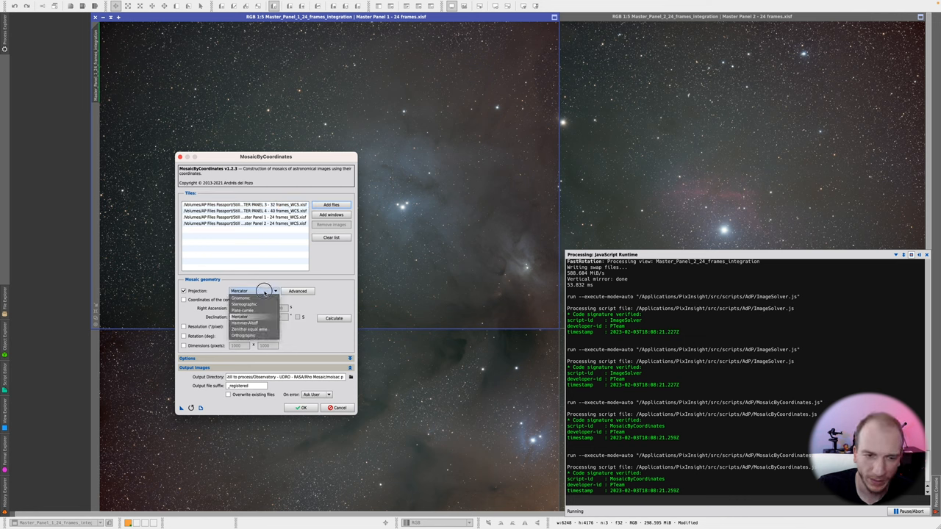
pyautogui.moveTo(259, 320)
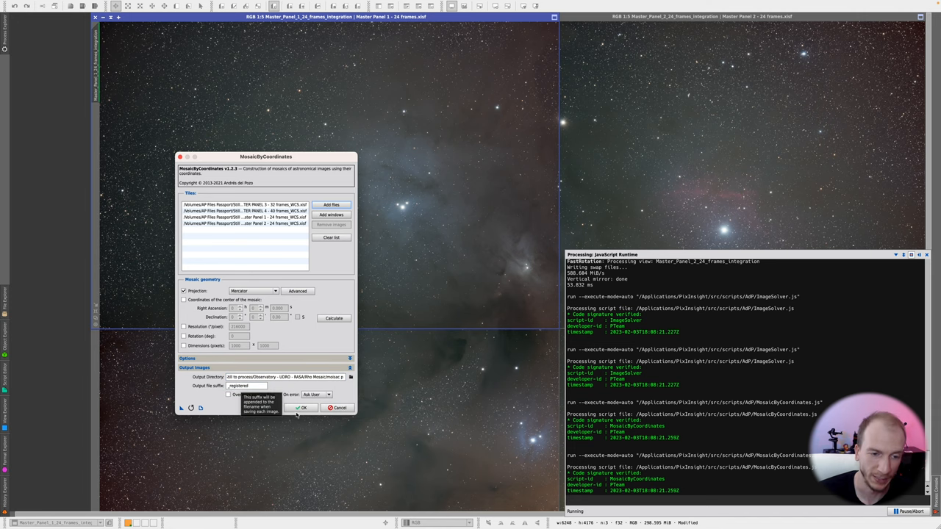
pyautogui.click(302, 409)
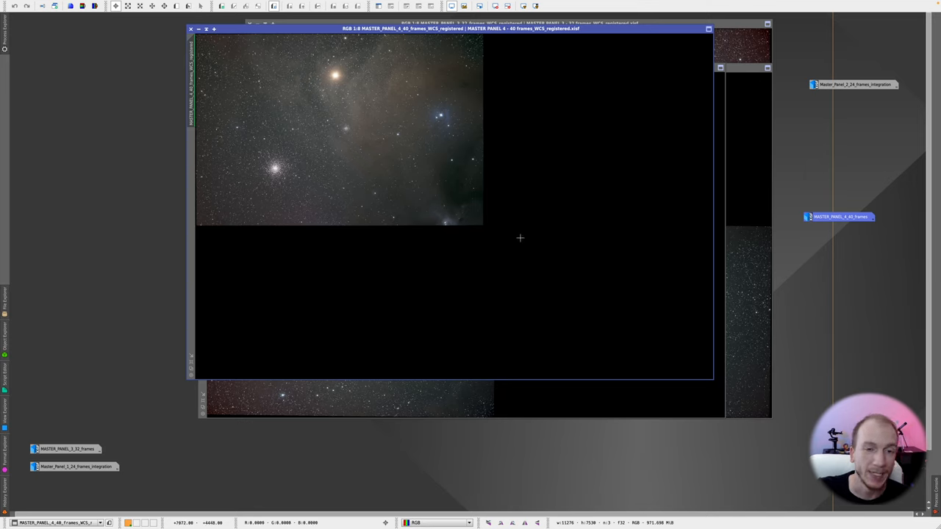
pyautogui.moveTo(729, 176)
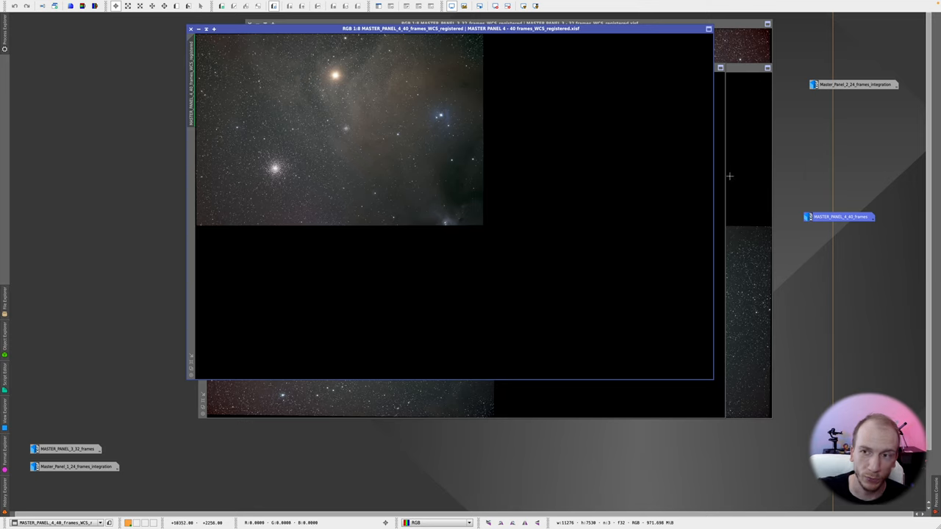
pyautogui.moveTo(532, 194)
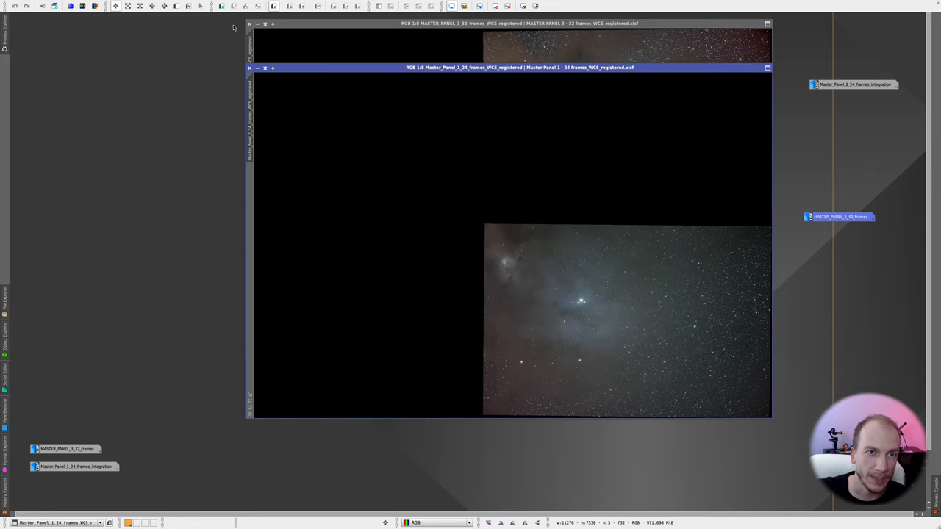
# Step: Close the registered panel image windows after inspecting them
pyautogui.click(250, 24)
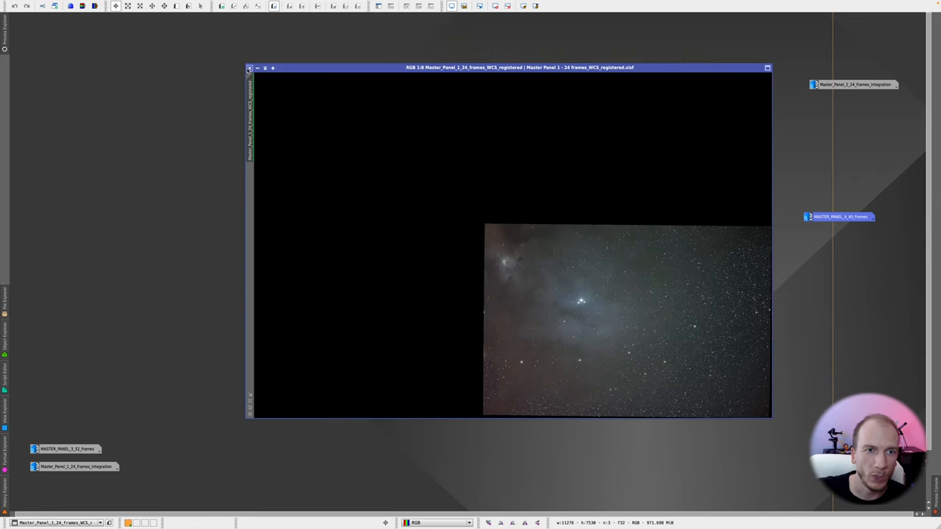
pyautogui.click(175, 3)
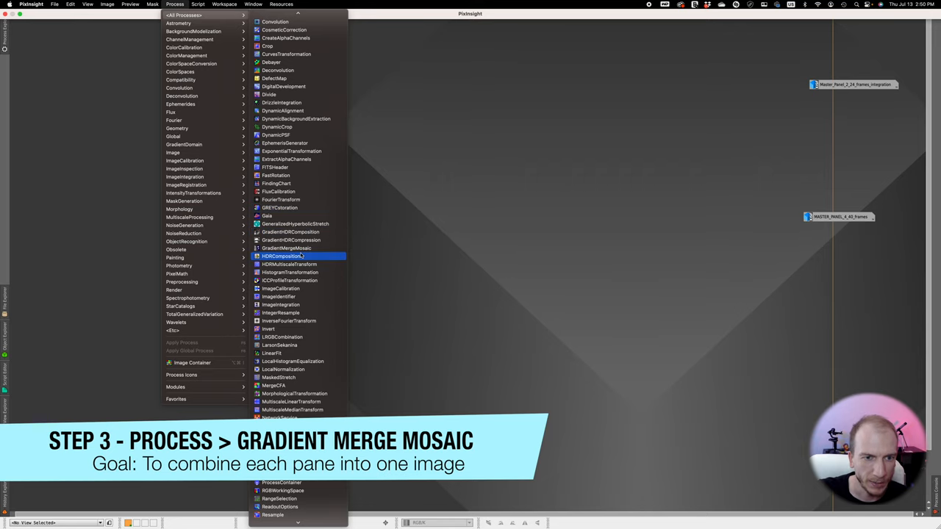
# Step: Launch GradientMergeMosaic and add the _MCS registered panels from the Panels ready folder
pyautogui.click(287, 247)
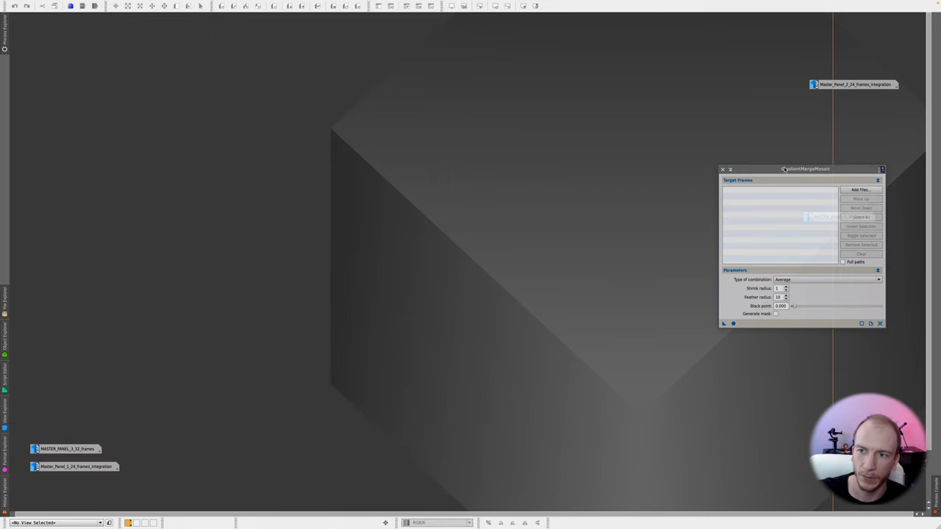
pyautogui.moveTo(806, 167); pyautogui.dragTo(482, 147)
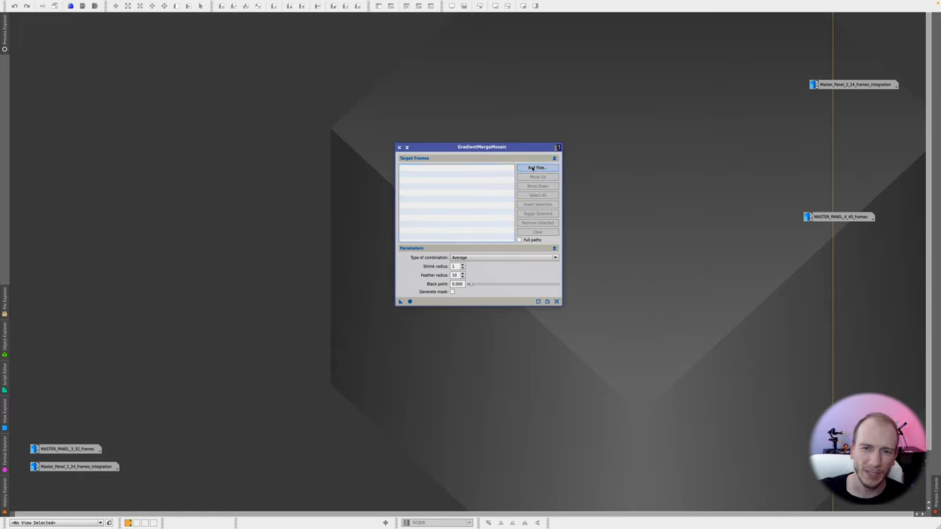
pyautogui.click(537, 167)
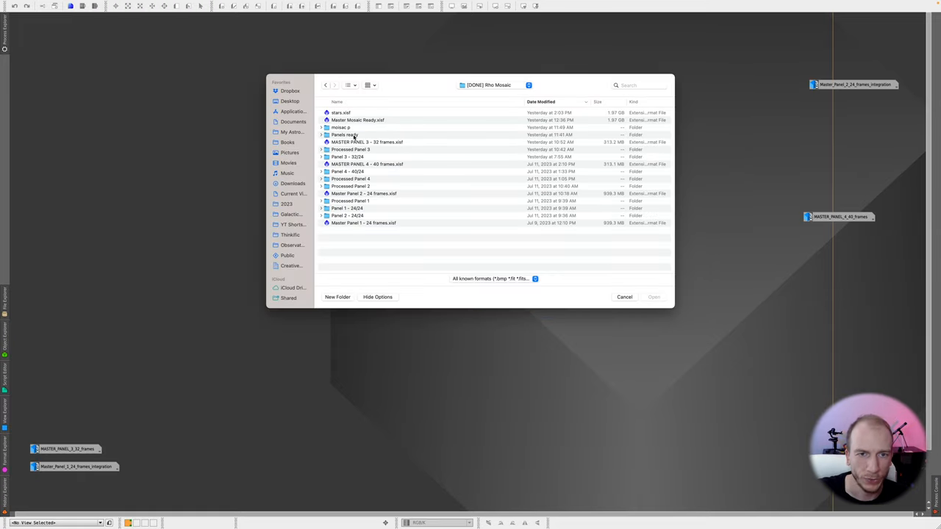
pyautogui.doubleClick(345, 136)
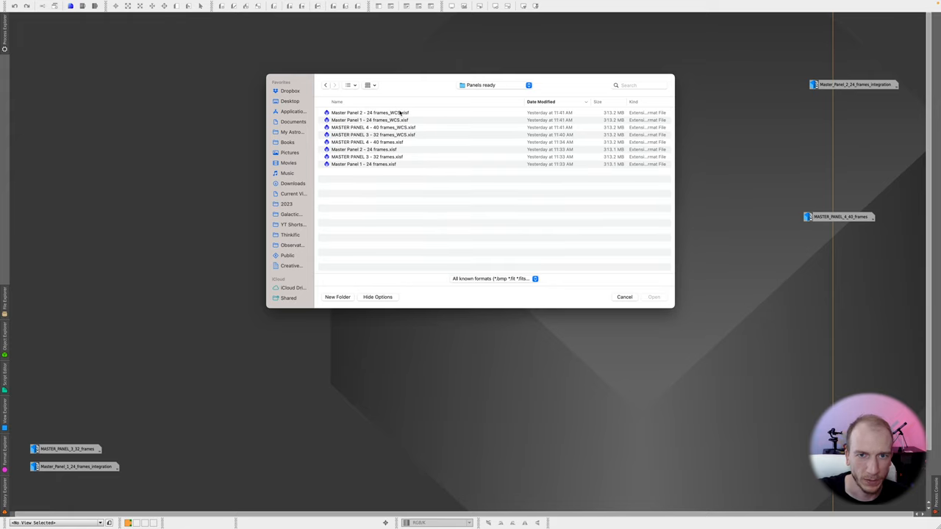
pyautogui.click(624, 297)
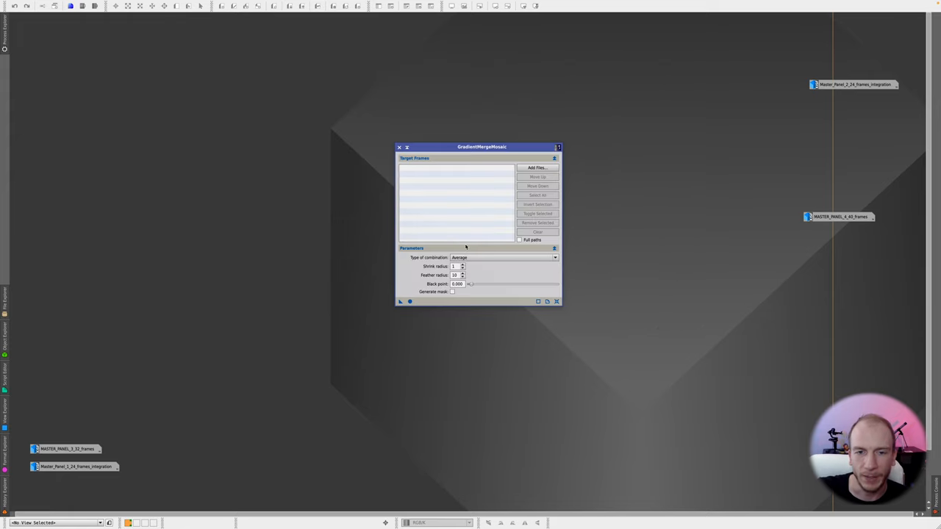
# Step: Confirm the four target frames and keep Average as the combination type, reviewing shrink and feather radius
pyautogui.click(537, 167)
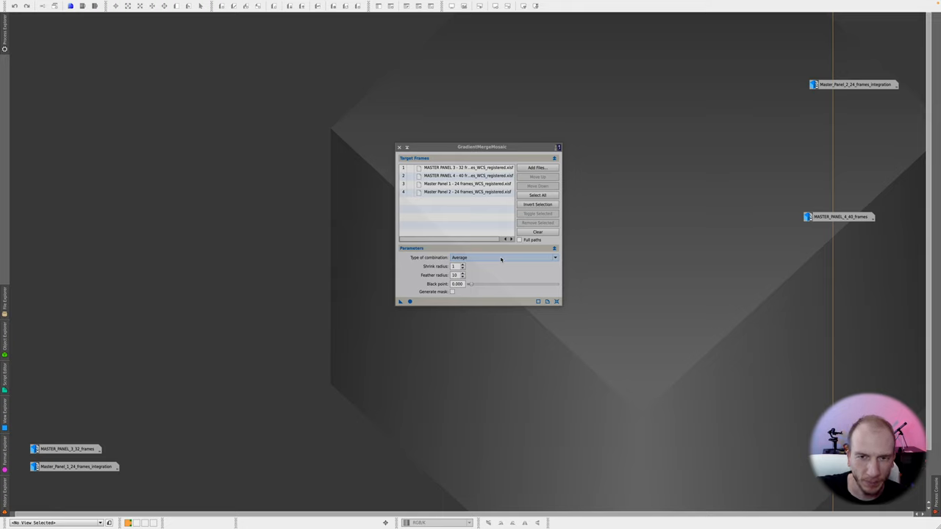
pyautogui.moveTo(556, 258)
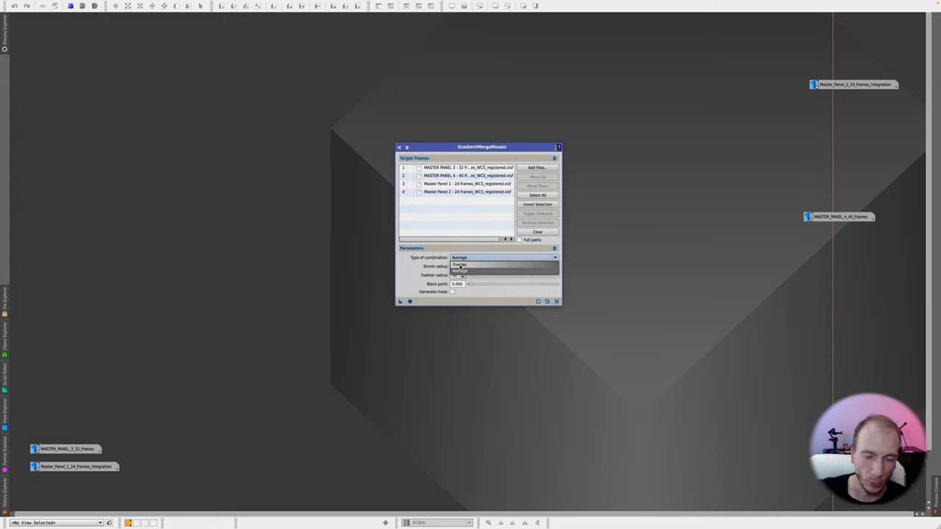
pyautogui.click(459, 271)
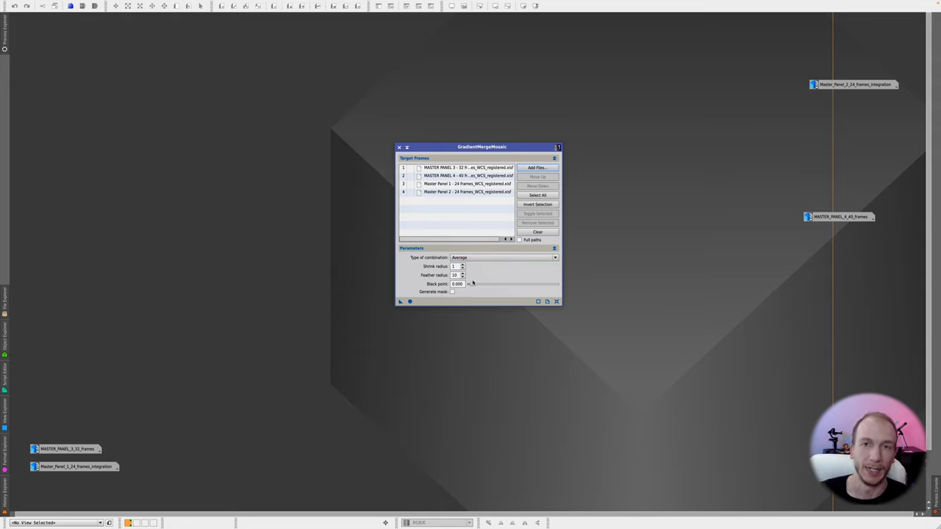
pyautogui.moveTo(470, 284)
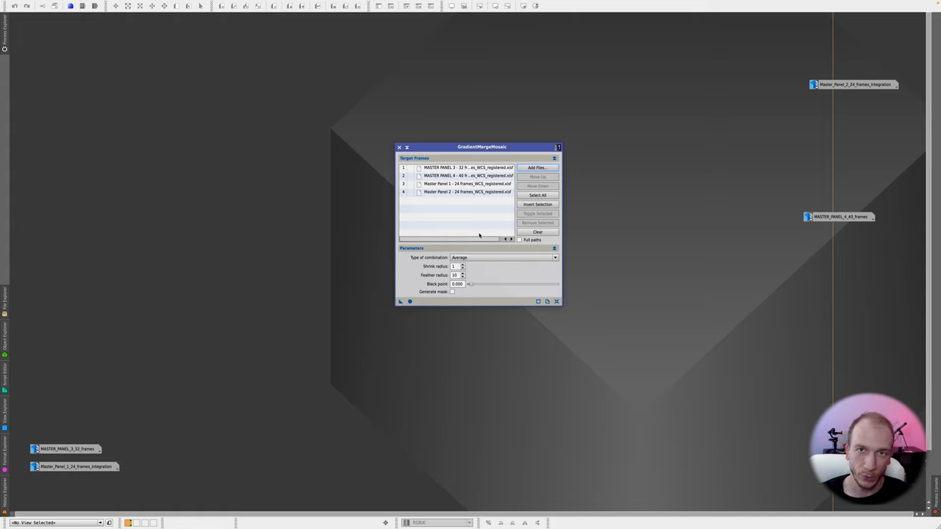
pyautogui.moveTo(459, 257)
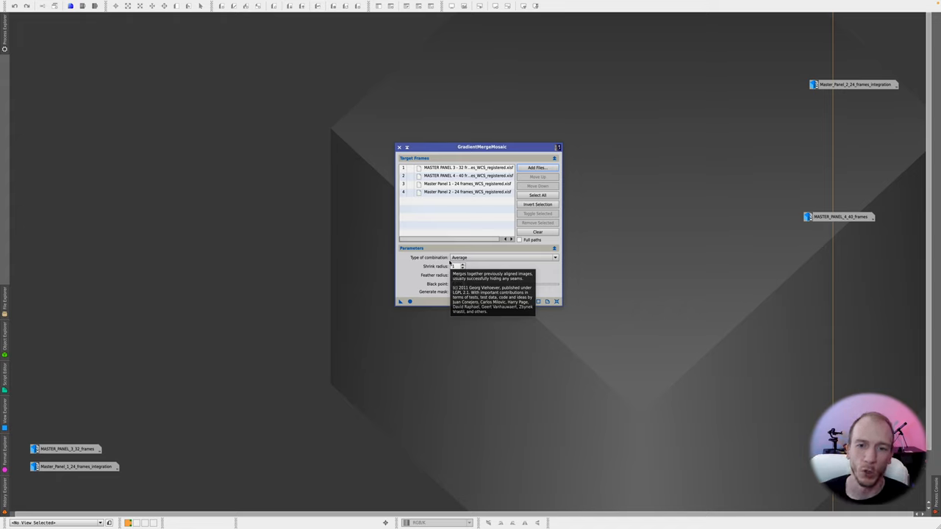
pyautogui.click(503, 258)
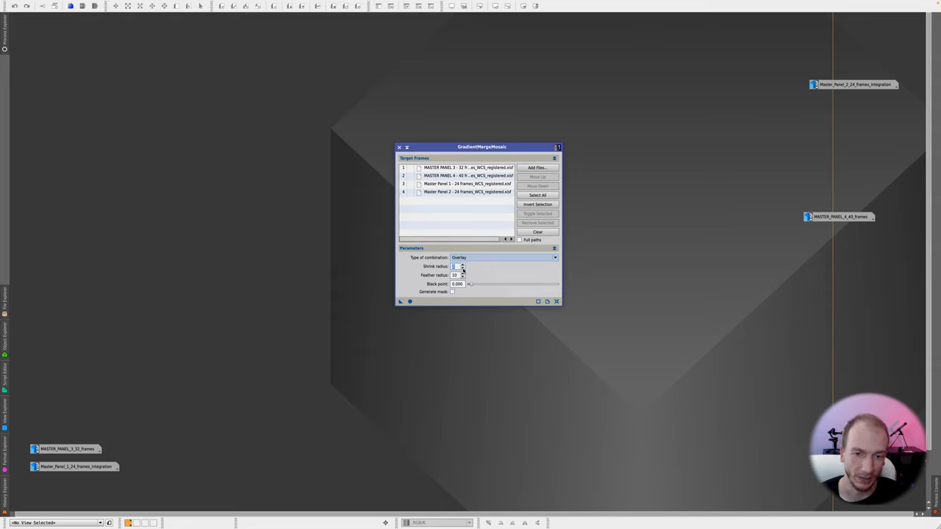
pyautogui.moveTo(512, 262)
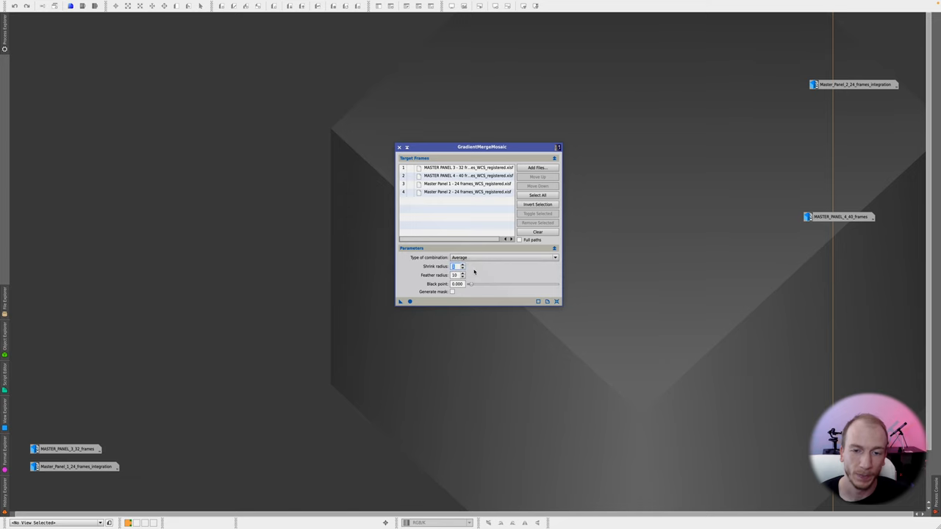
pyautogui.moveTo(410, 301)
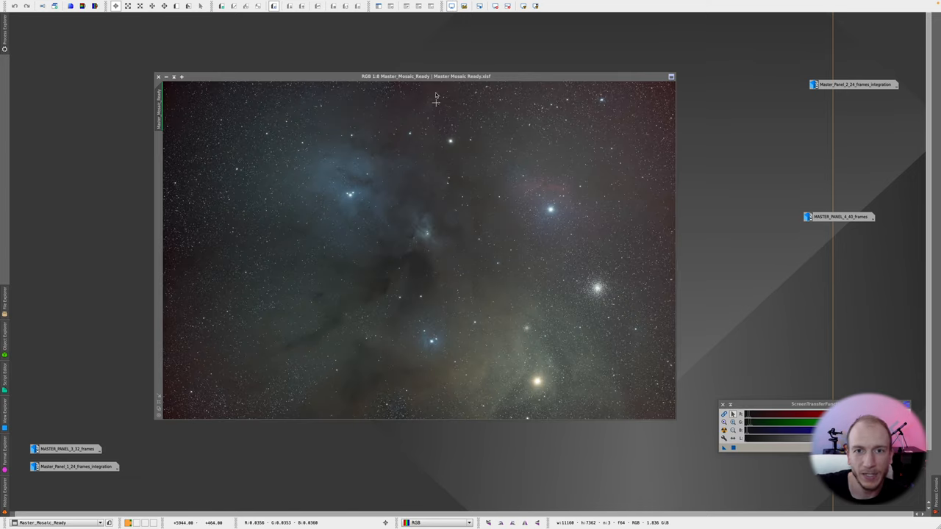
pyautogui.moveTo(470, 177)
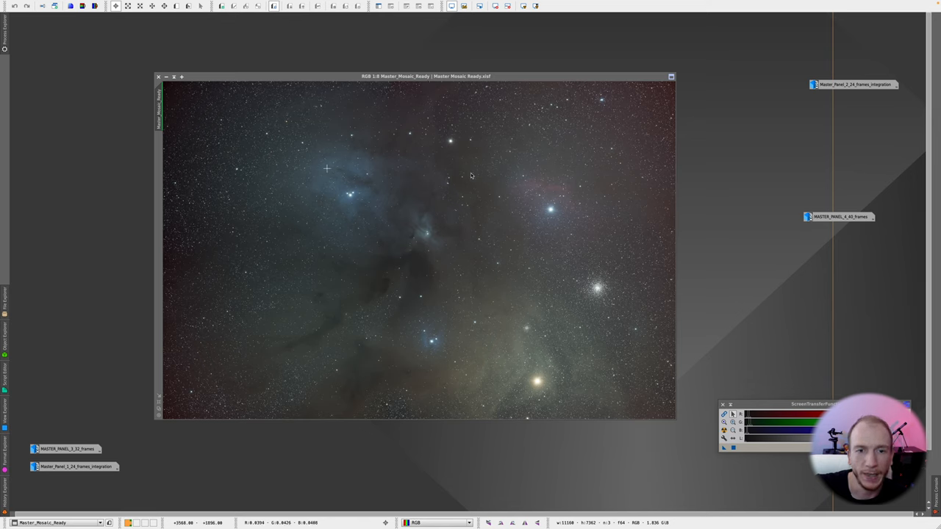
pyautogui.moveTo(187, 99)
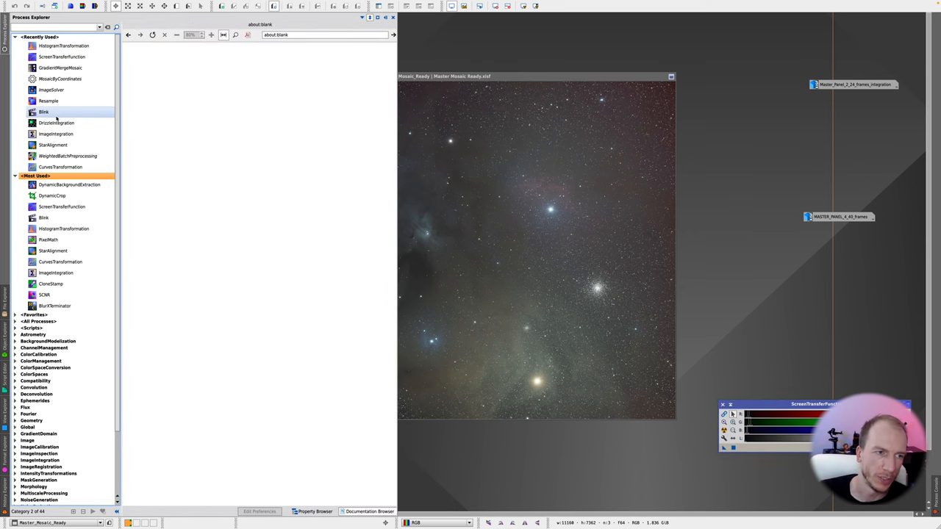
# Step: Launch DynamicCrop from Process Explorer to crop the master mosaic
pyautogui.click(51, 196)
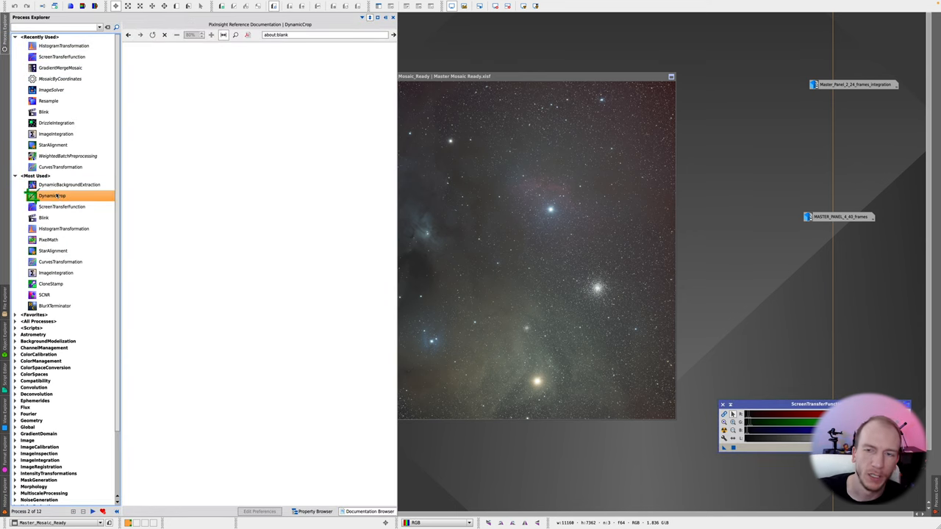
pyautogui.doubleClick(52, 195)
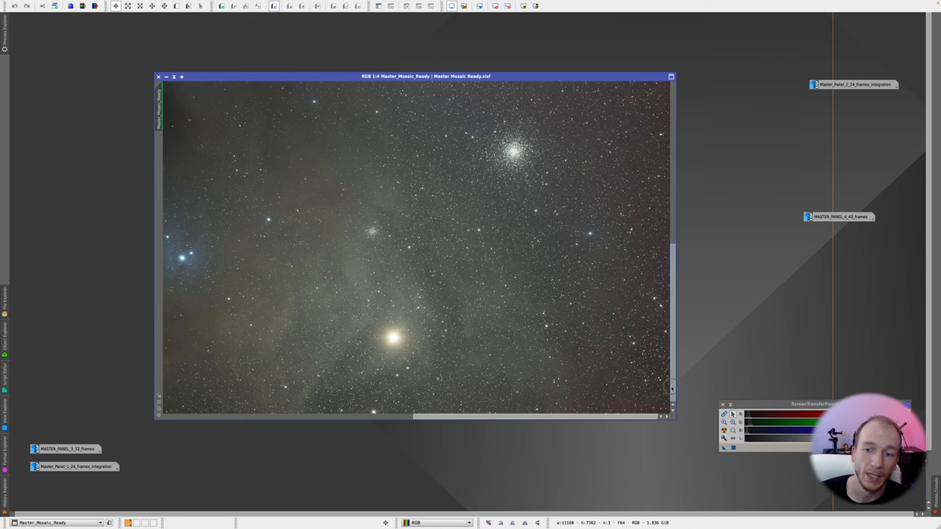
# Step: Zoom out to fit and drag the mosaic window to the upper-left corner
pyautogui.scroll(3)
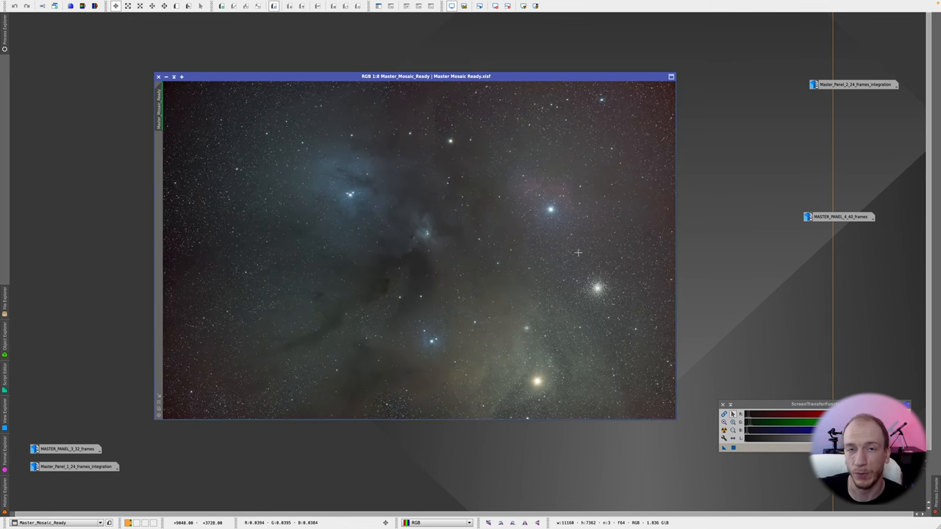
pyautogui.moveTo(555, 244)
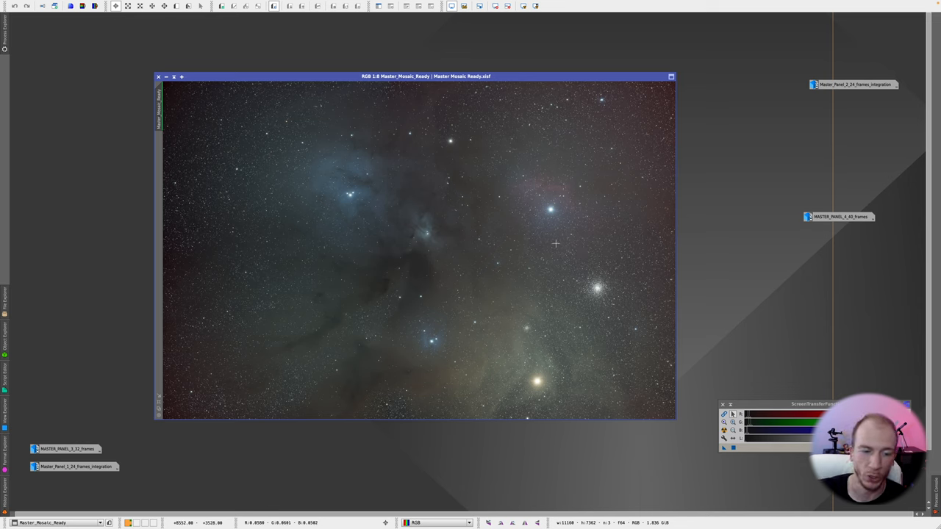
pyautogui.moveTo(447, 267)
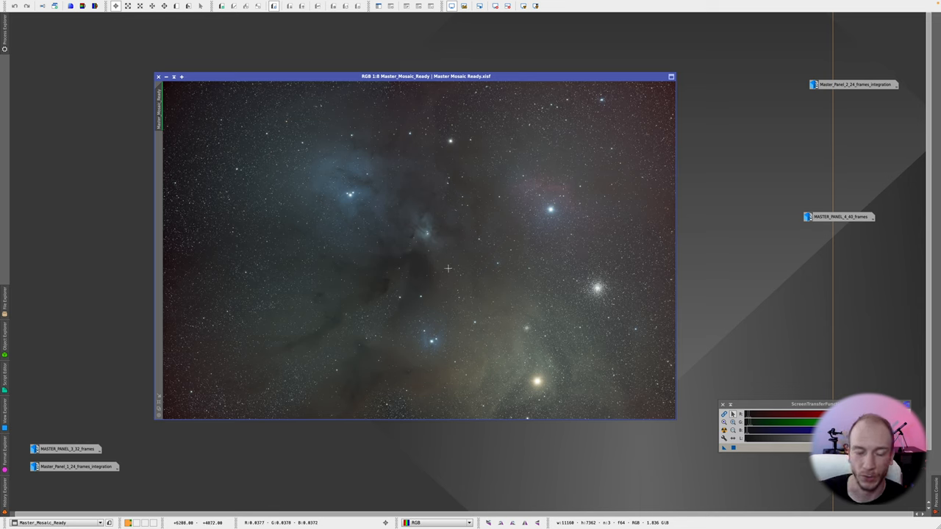
pyautogui.moveTo(630, 200)
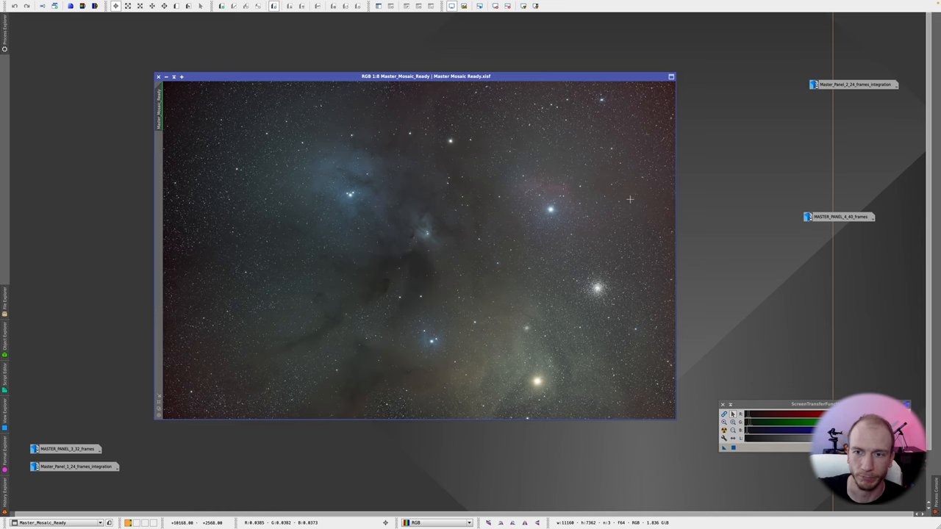
pyautogui.moveTo(426, 76); pyautogui.dragTo(366, 59)
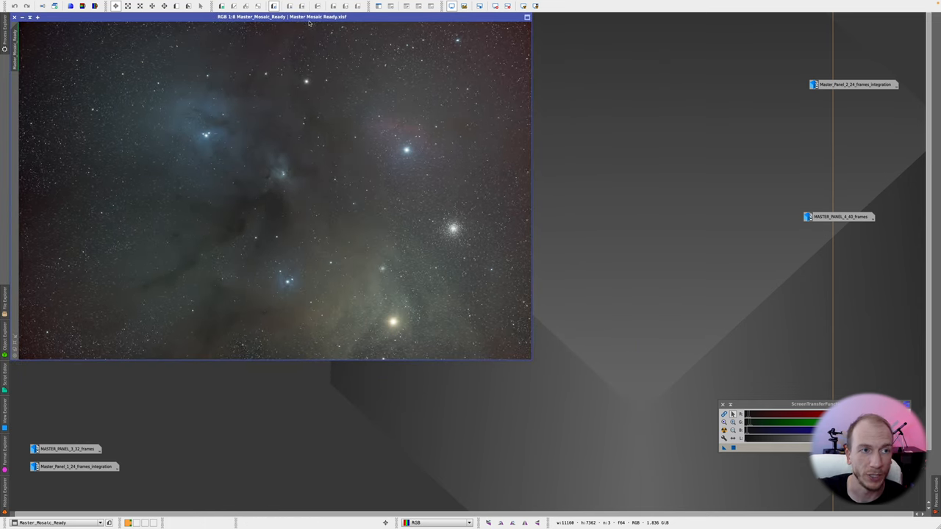
pyautogui.moveTo(482, 154)
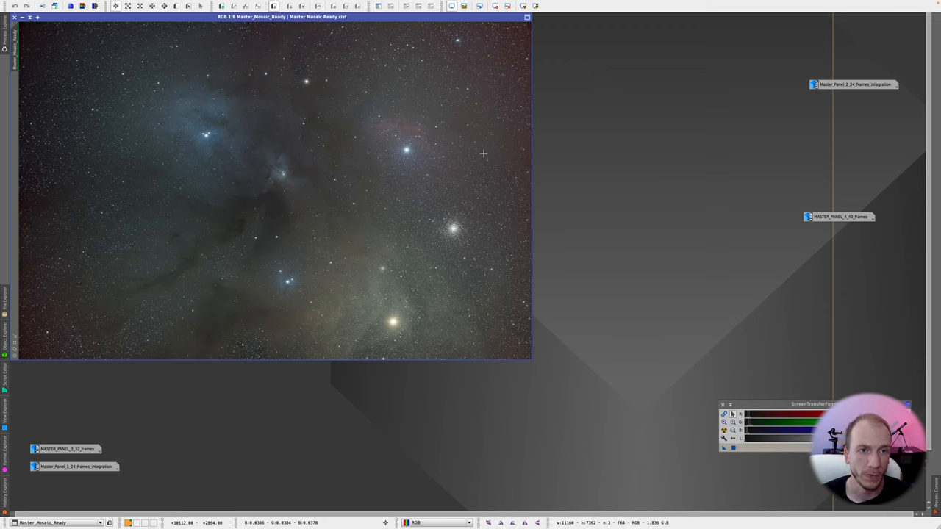
pyautogui.moveTo(452, 167)
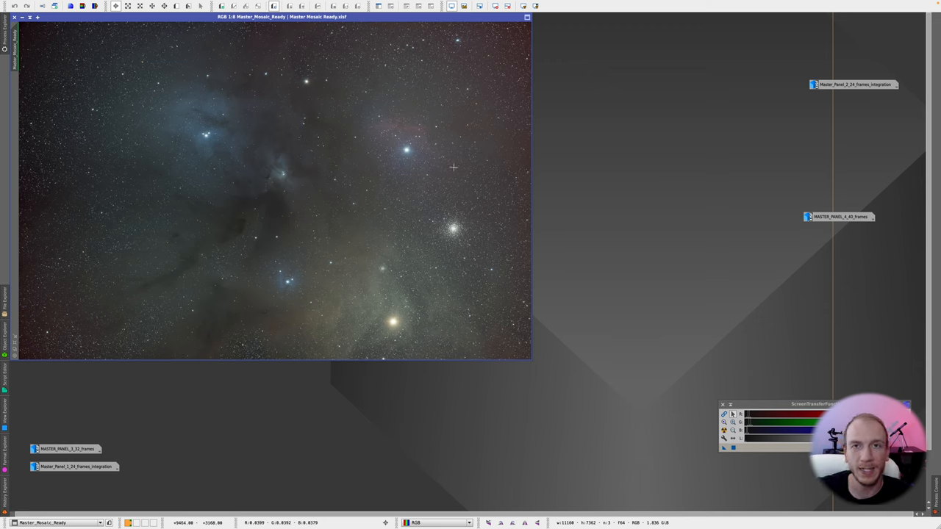
pyautogui.moveTo(406, 151)
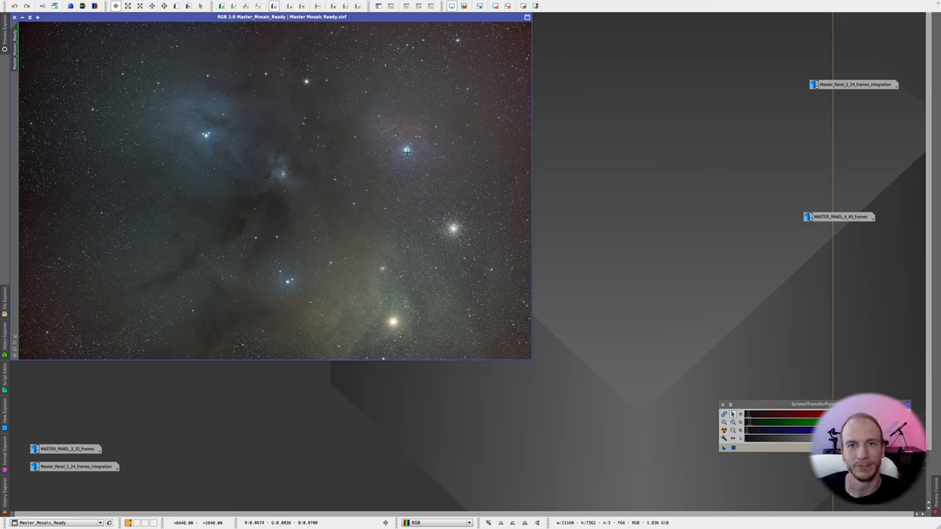